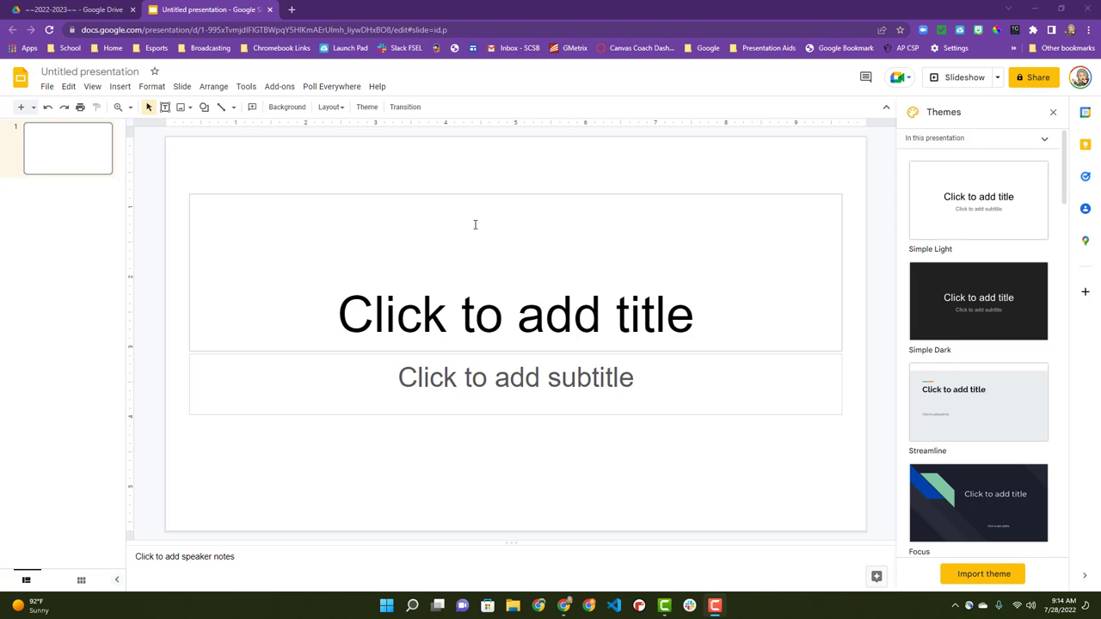
pyautogui.moveTo(849, 53)
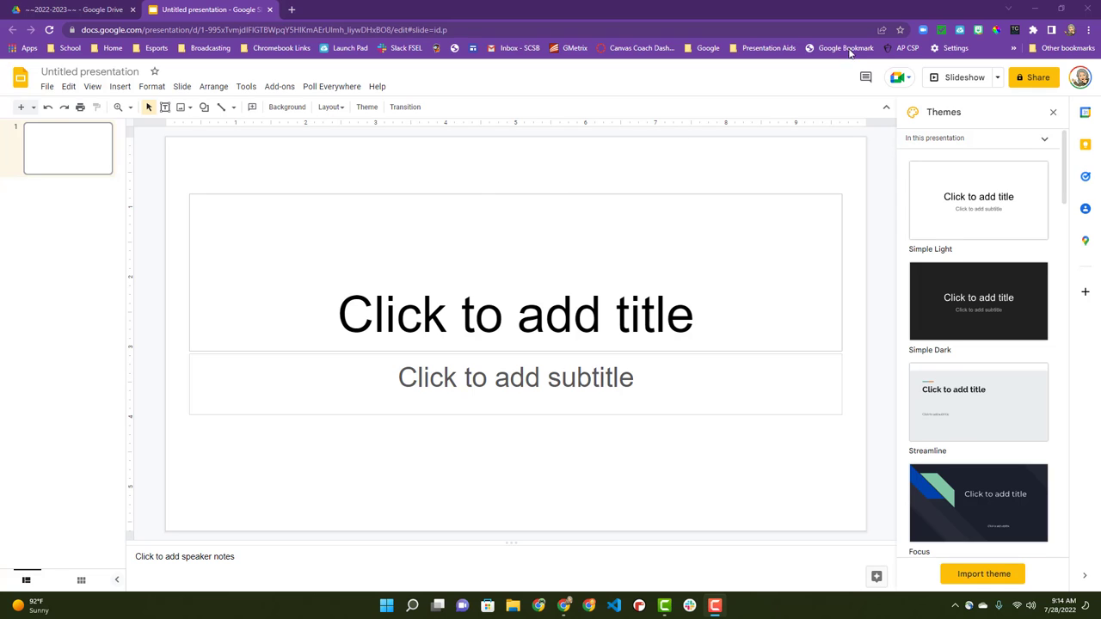
# - Dismiss the Themes panel and switch the first slide to the Blank layout
pyautogui.click(1053, 112)
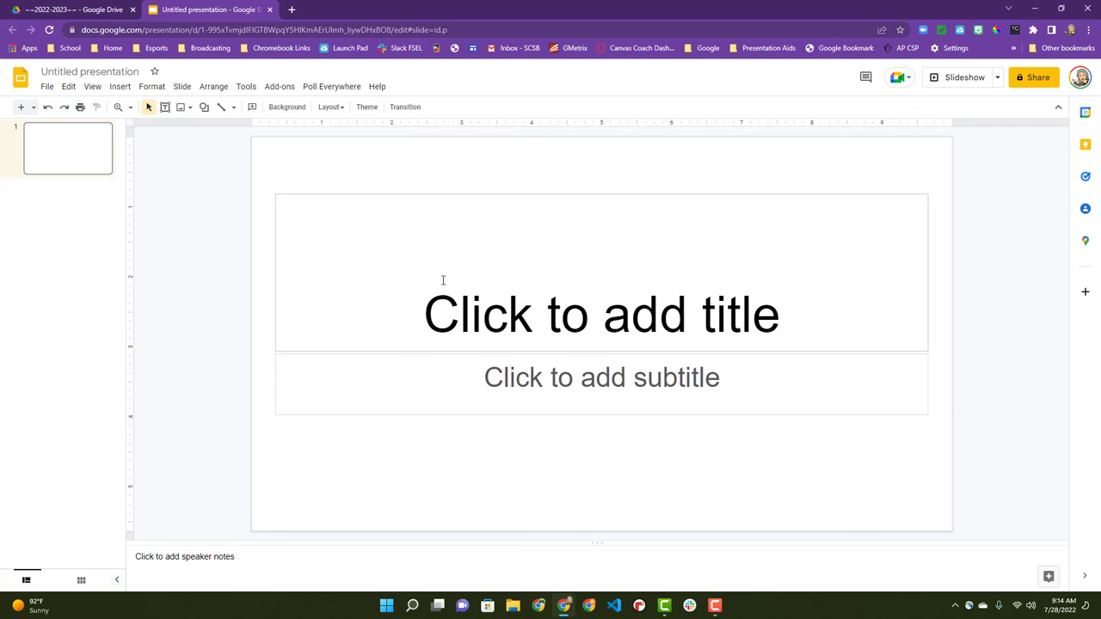
pyautogui.click(330, 106)
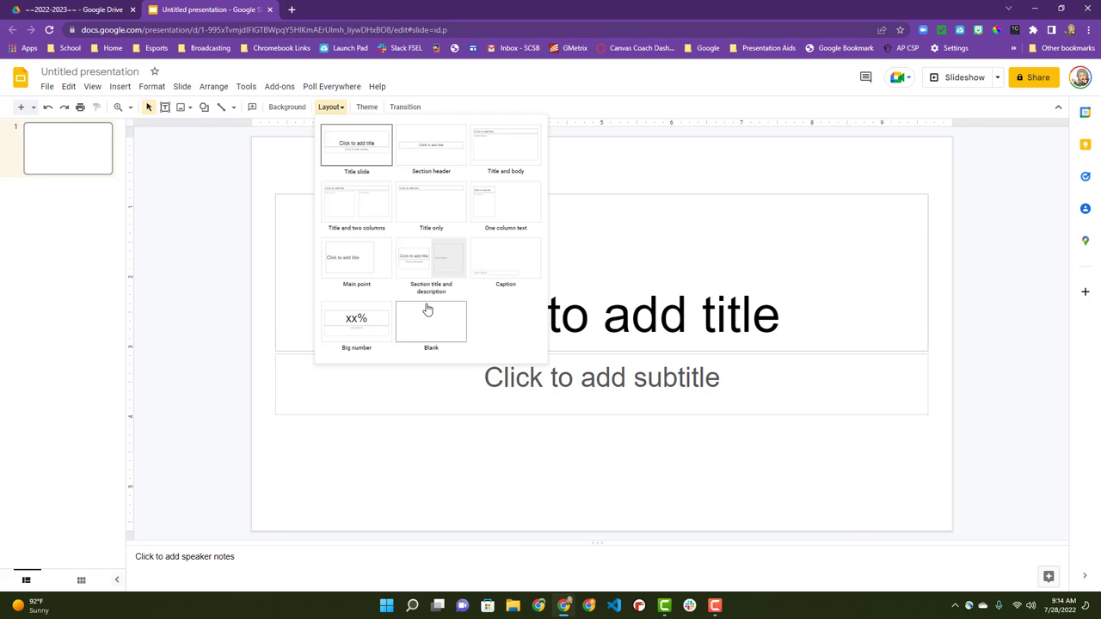
pyautogui.click(430, 322)
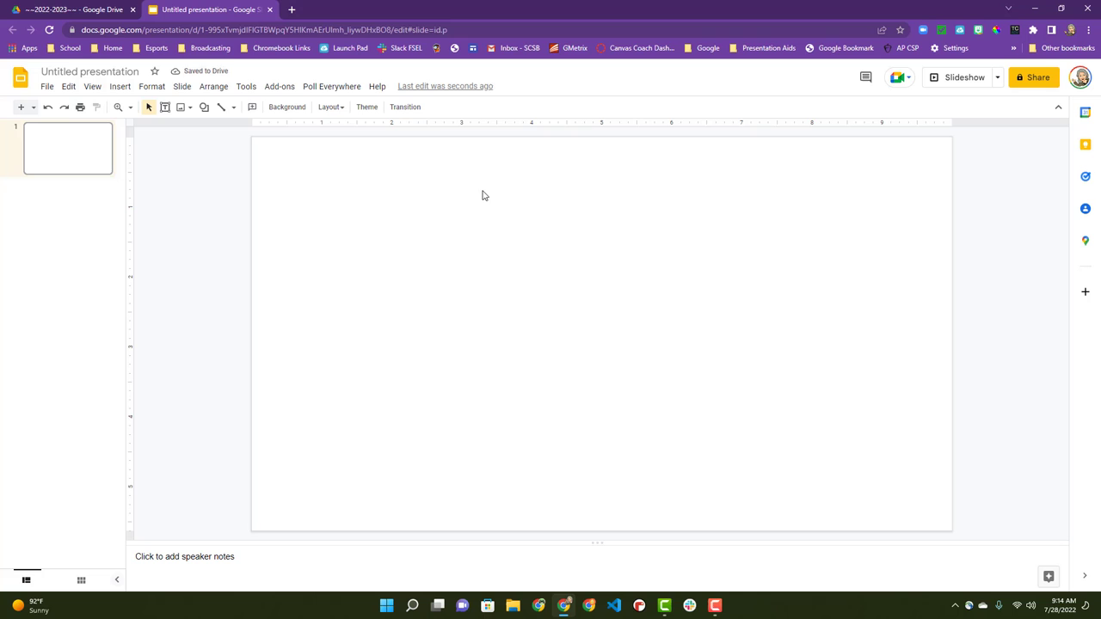
pyautogui.click(203, 106)
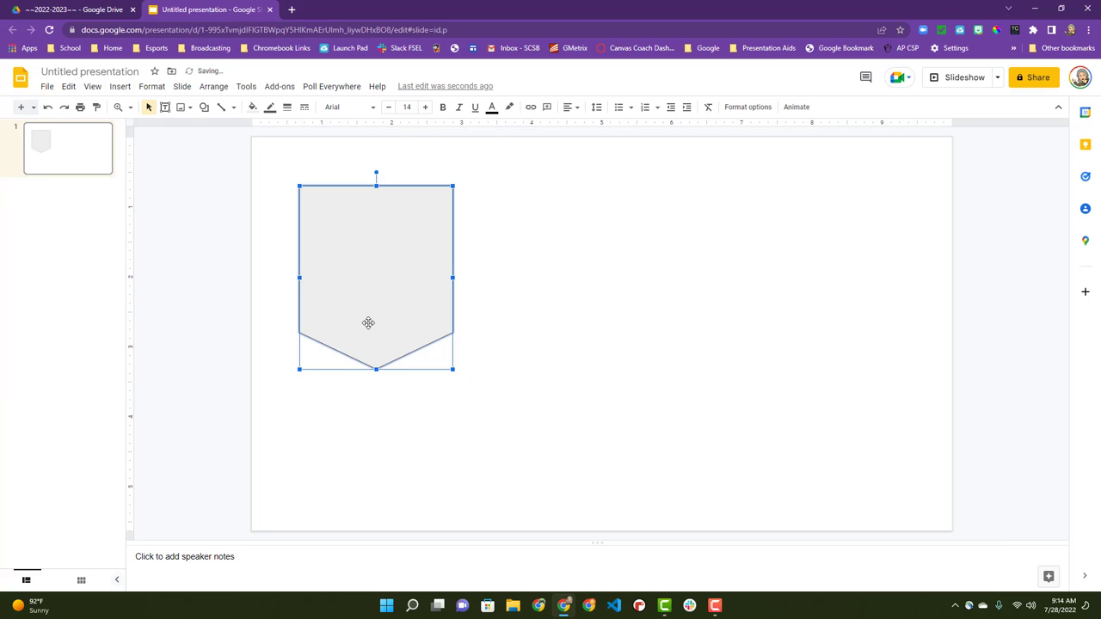
pyautogui.moveTo(324, 210)
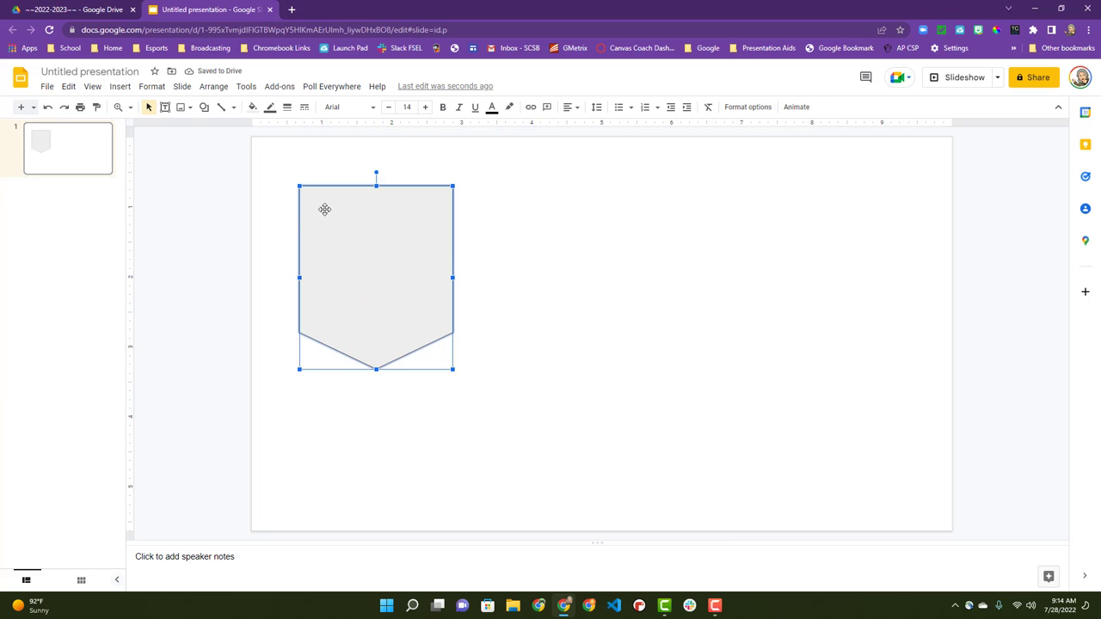
pyautogui.moveTo(457, 187)
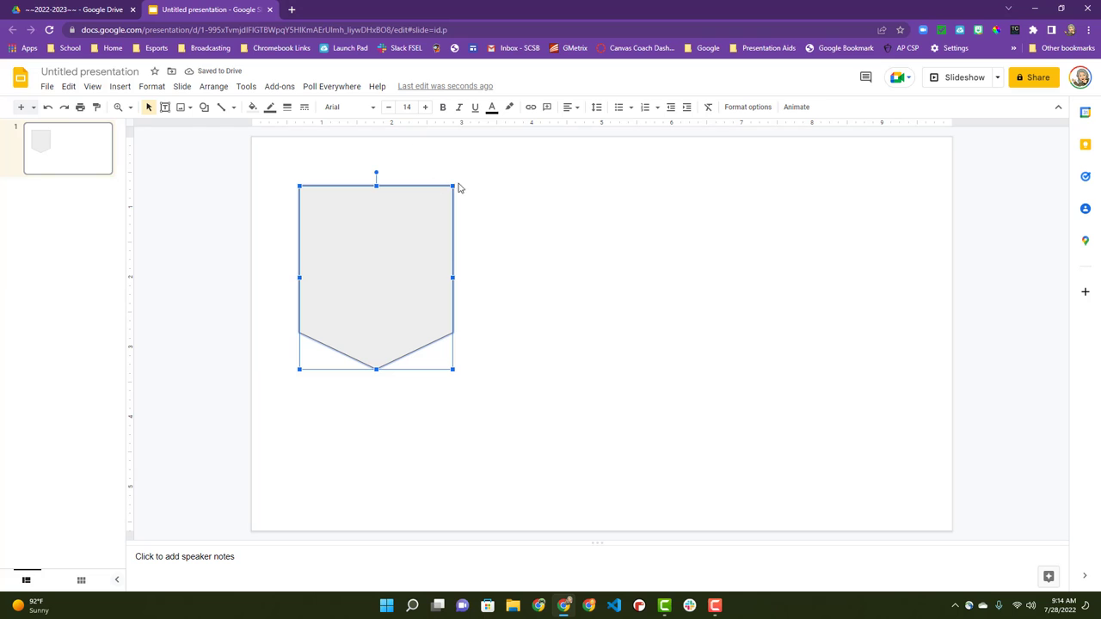
# - Insert a web-searched 'blue background' polka-dot image onto the slide beside the pennant
pyautogui.click(183, 107)
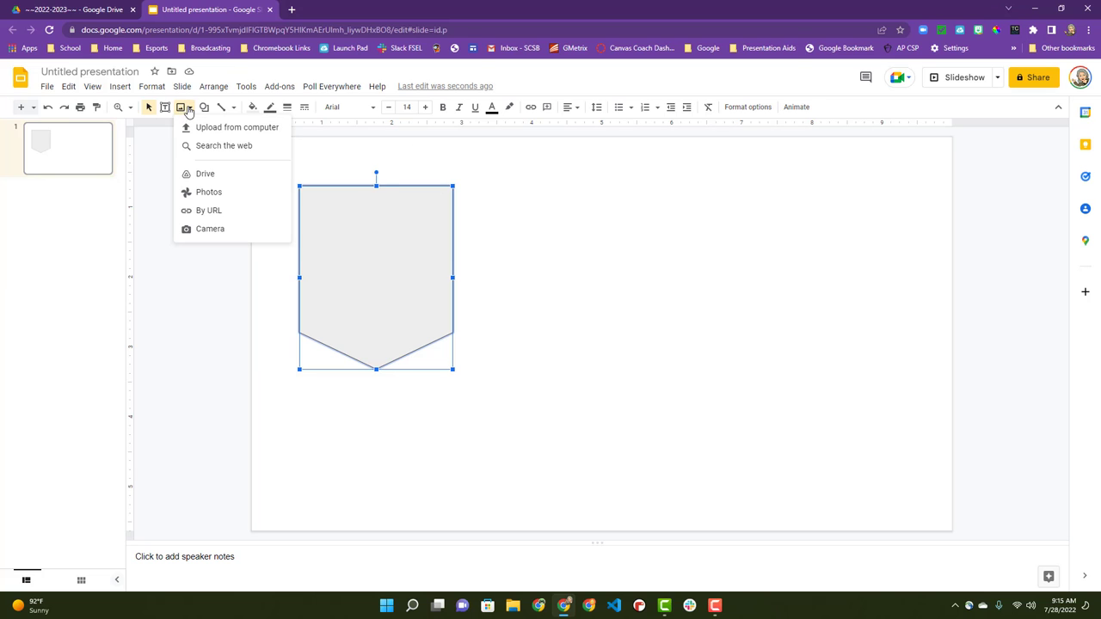
pyautogui.click(224, 145)
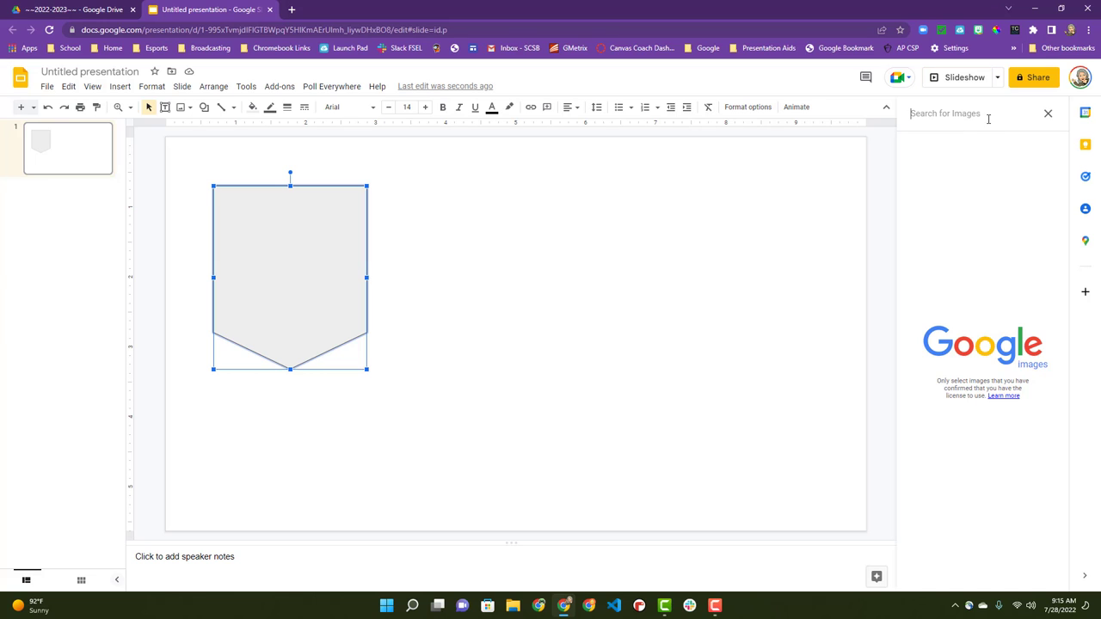
pyautogui.write('blue background')
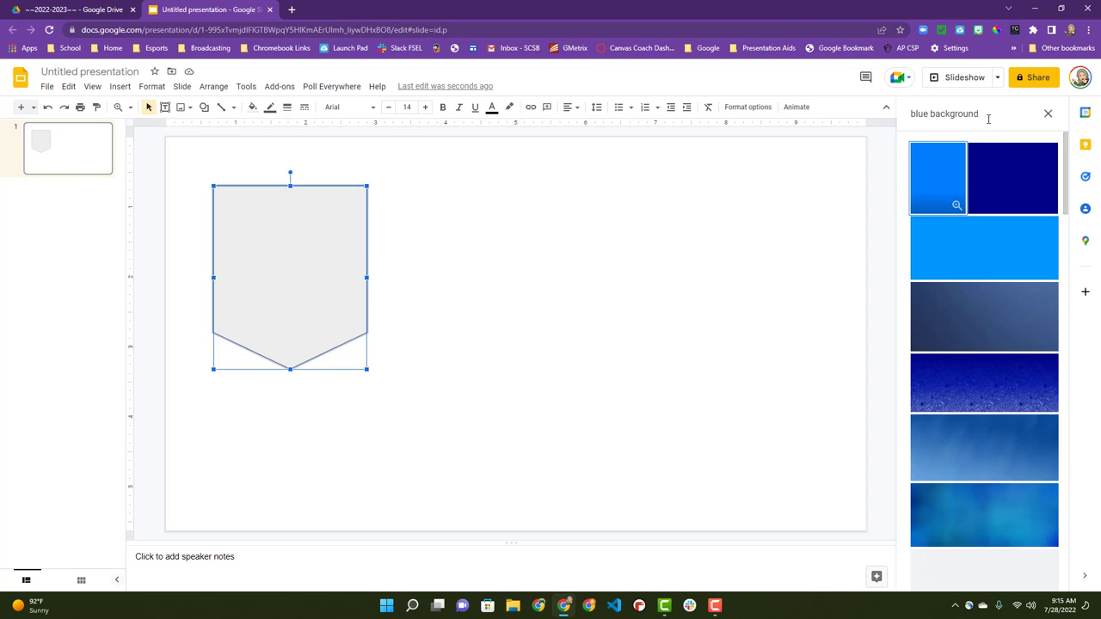
pyautogui.scroll(-3)
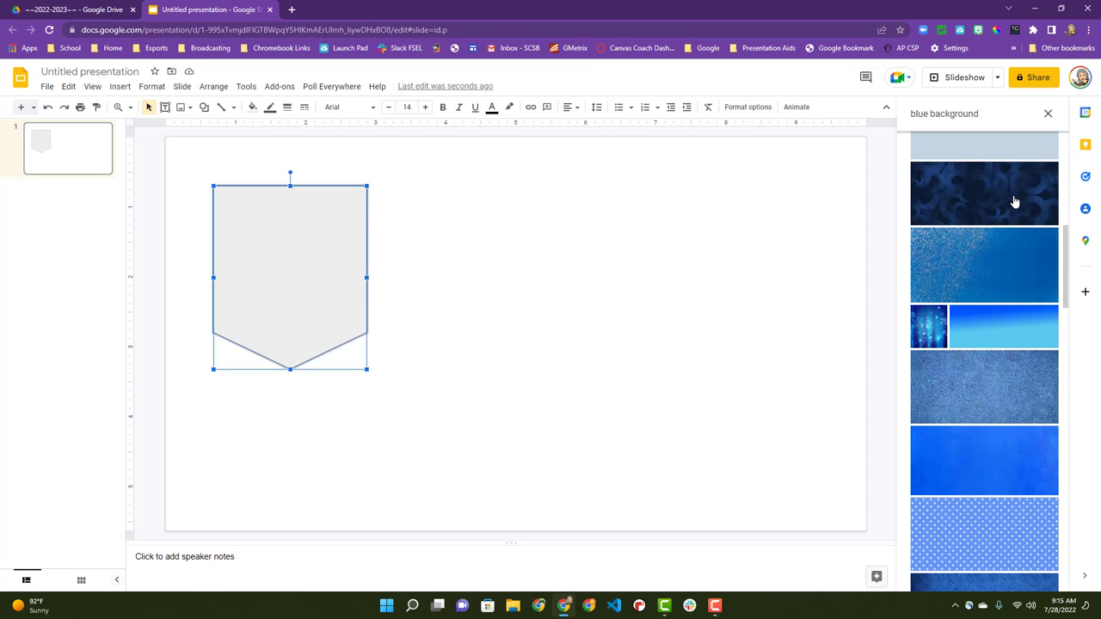
pyautogui.scroll(-3)
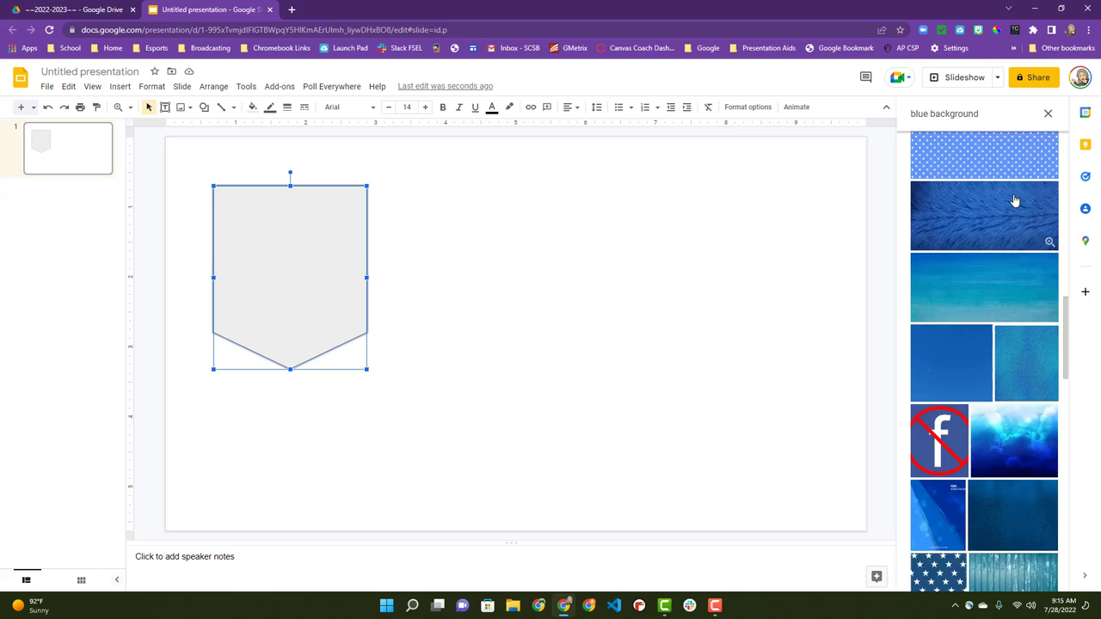
pyautogui.click(984, 304)
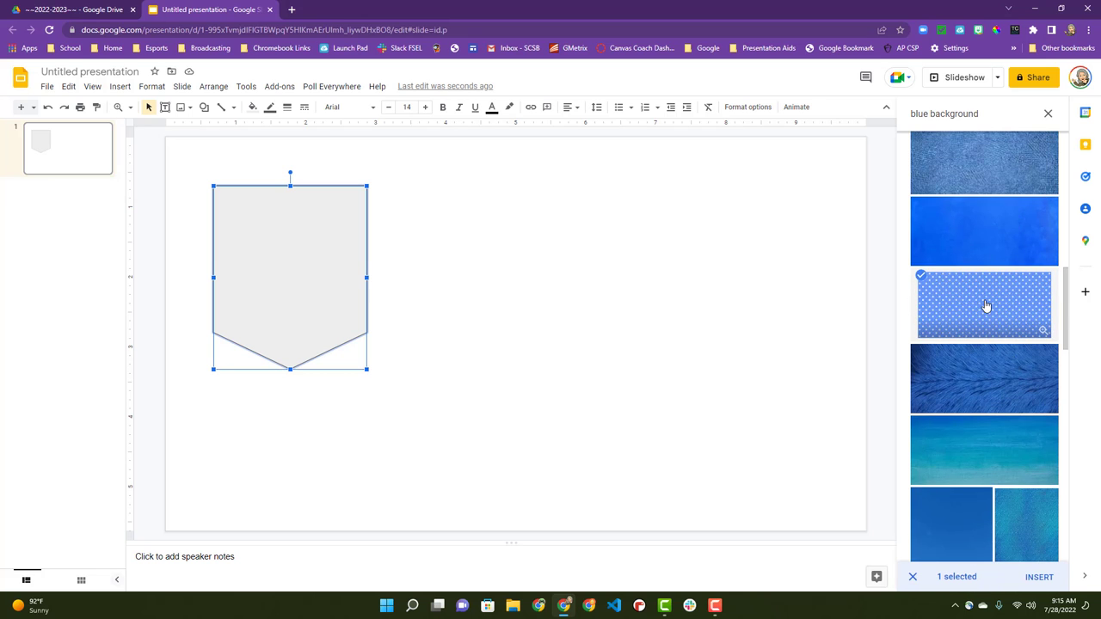
pyautogui.click(1039, 579)
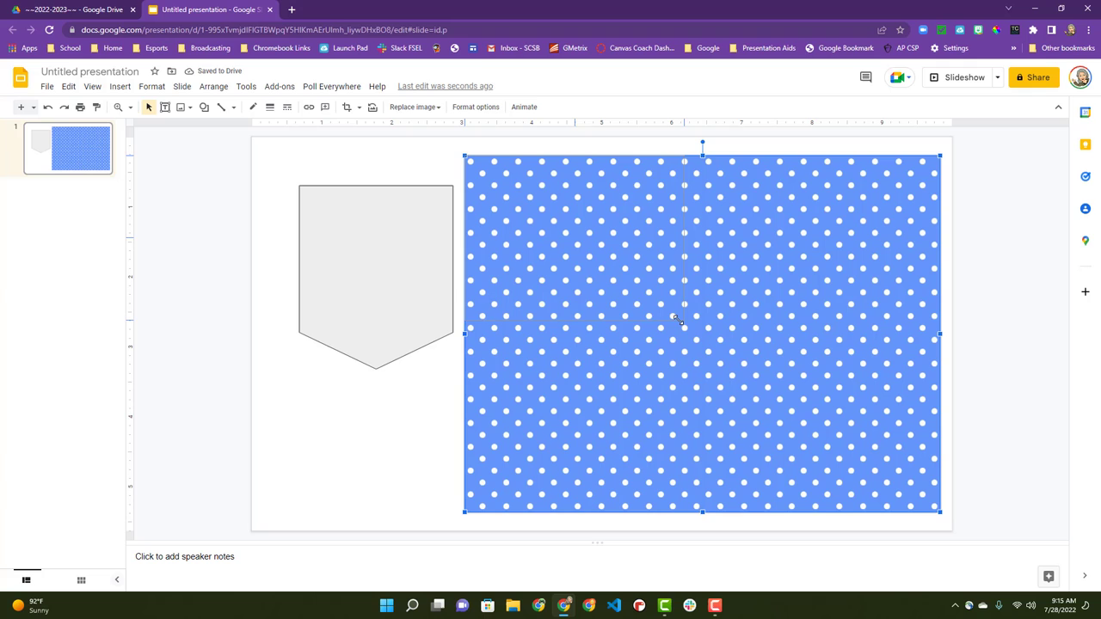
# - Resize the polka-dot image, mask it to the pentagon shape, and match the gray pennant's width
pyautogui.moveTo(940, 508); pyautogui.dragTo(729, 353)
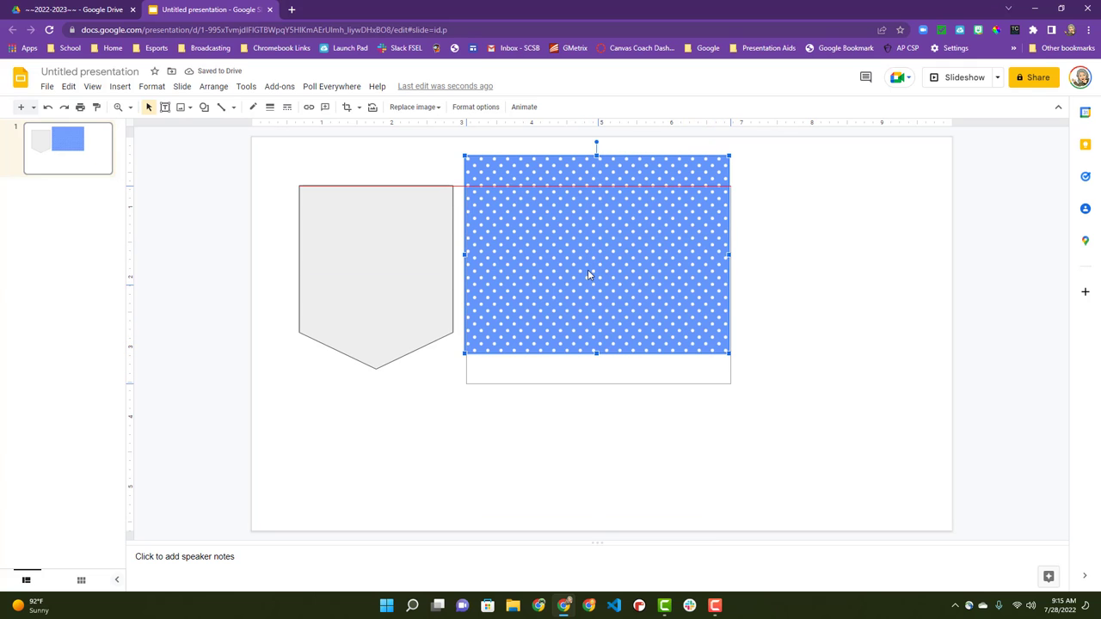
pyautogui.moveTo(595, 255); pyautogui.dragTo(598, 283)
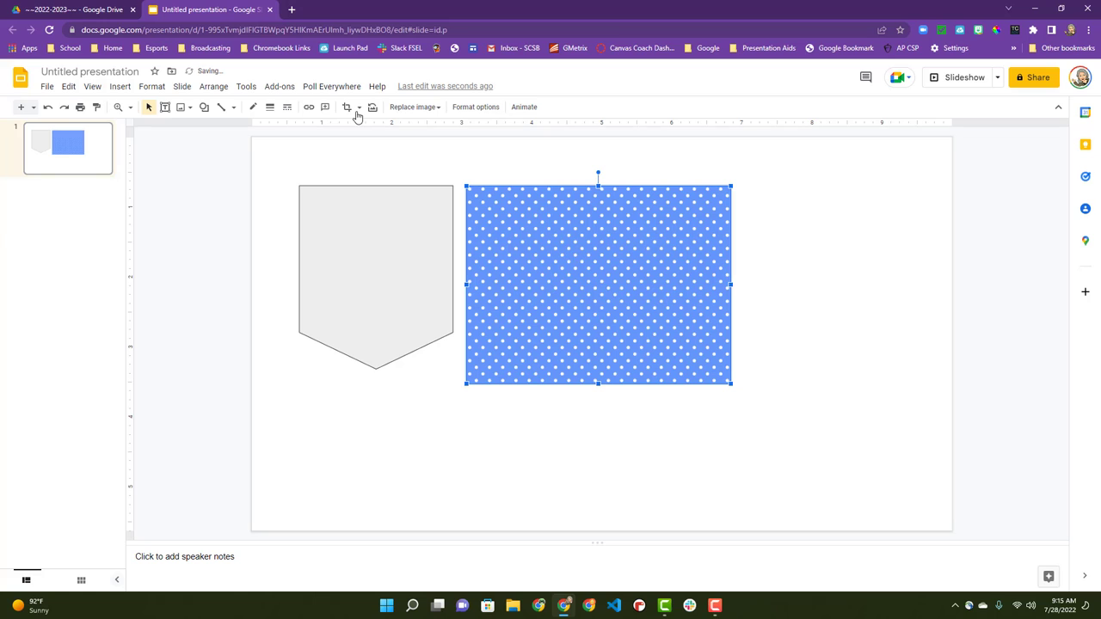
pyautogui.click(358, 107)
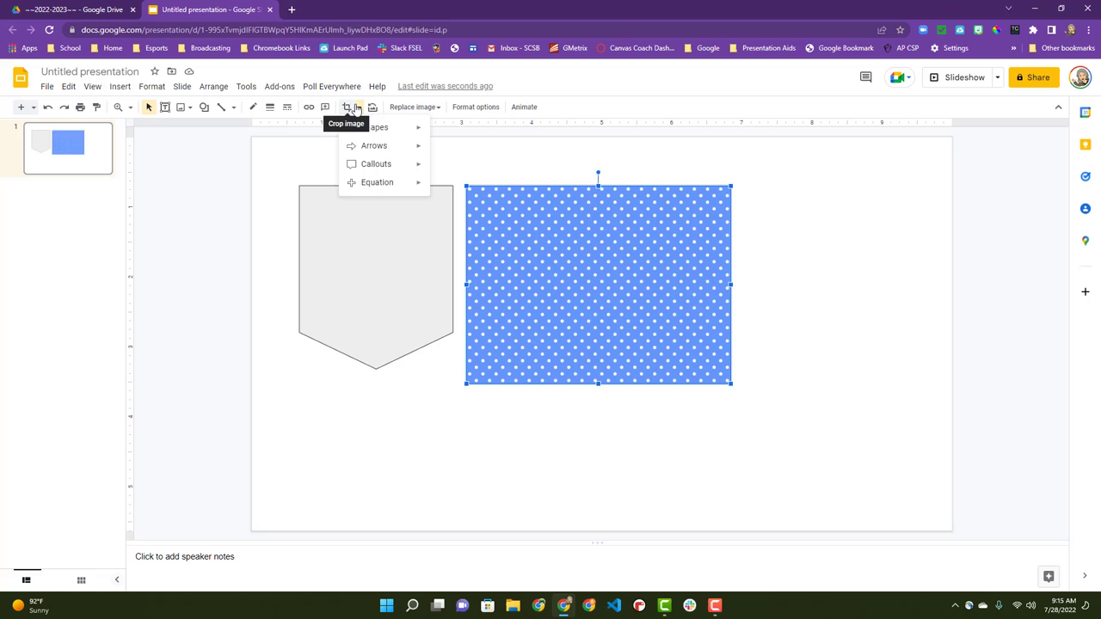
pyautogui.click(375, 127)
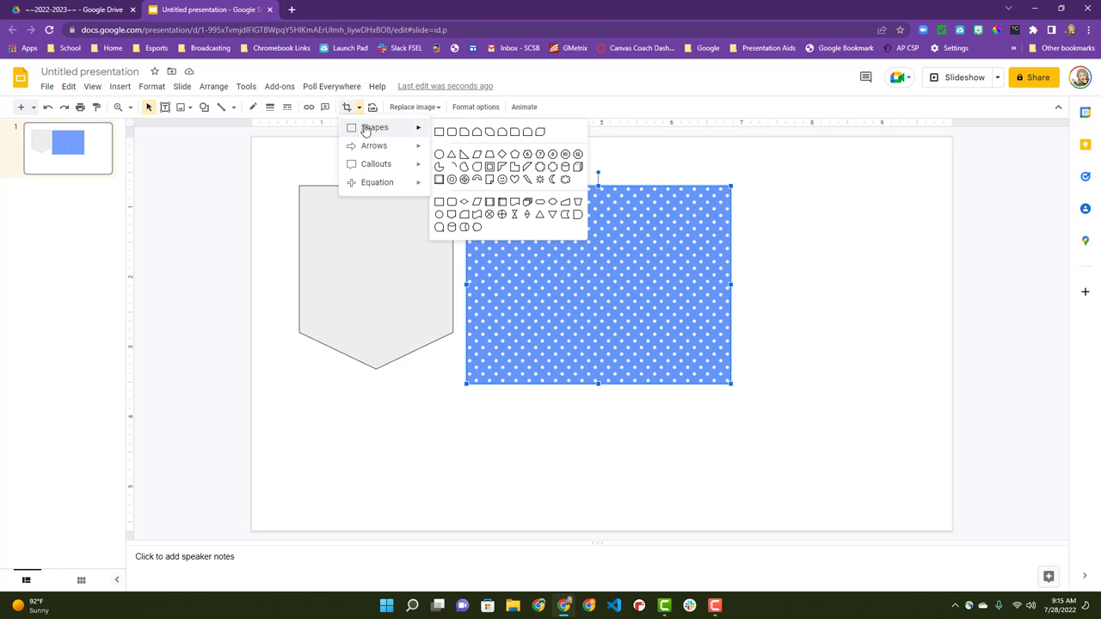
pyautogui.moveTo(466, 220)
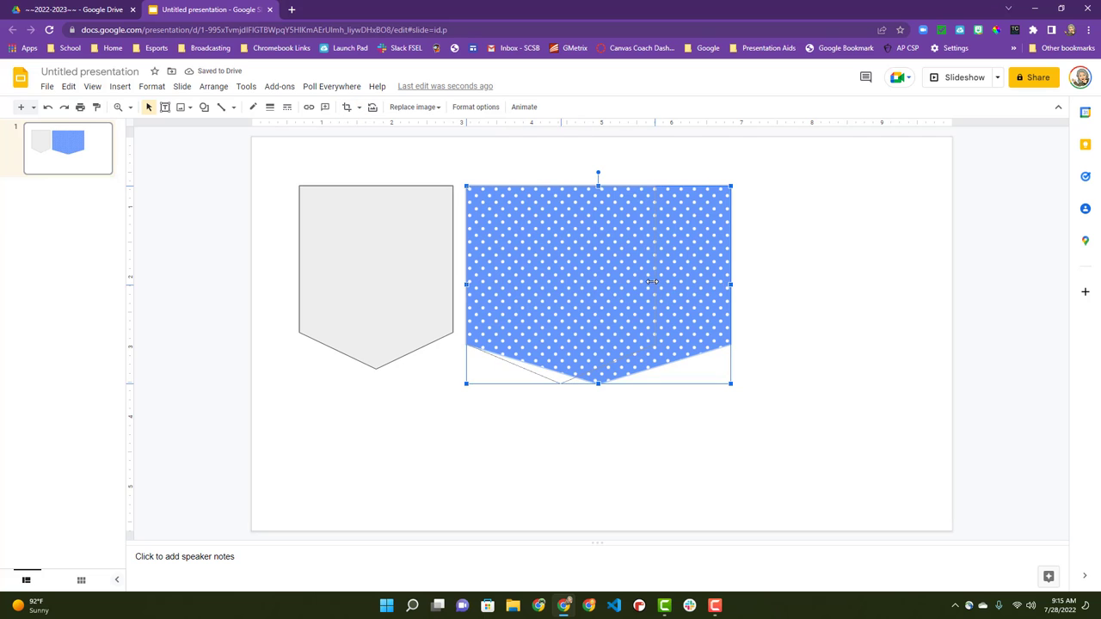
pyautogui.moveTo(730, 284); pyautogui.dragTo(640, 284)
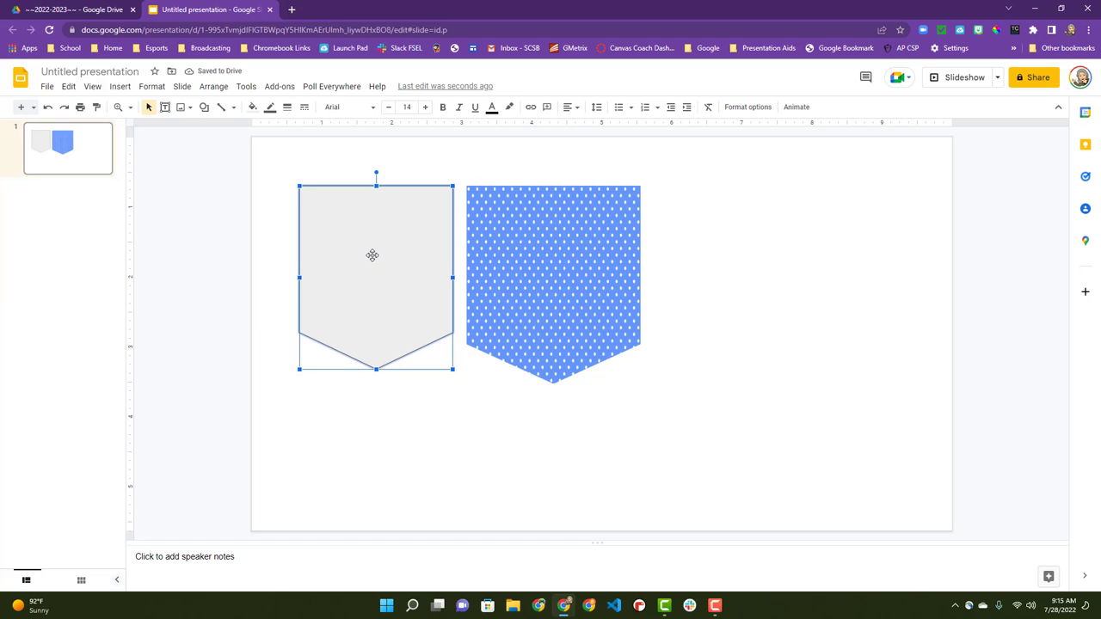
# - Delete the gray pennant and draw a white rectangle across the polka-dot pennant's top edge
pyautogui.press('Delete')
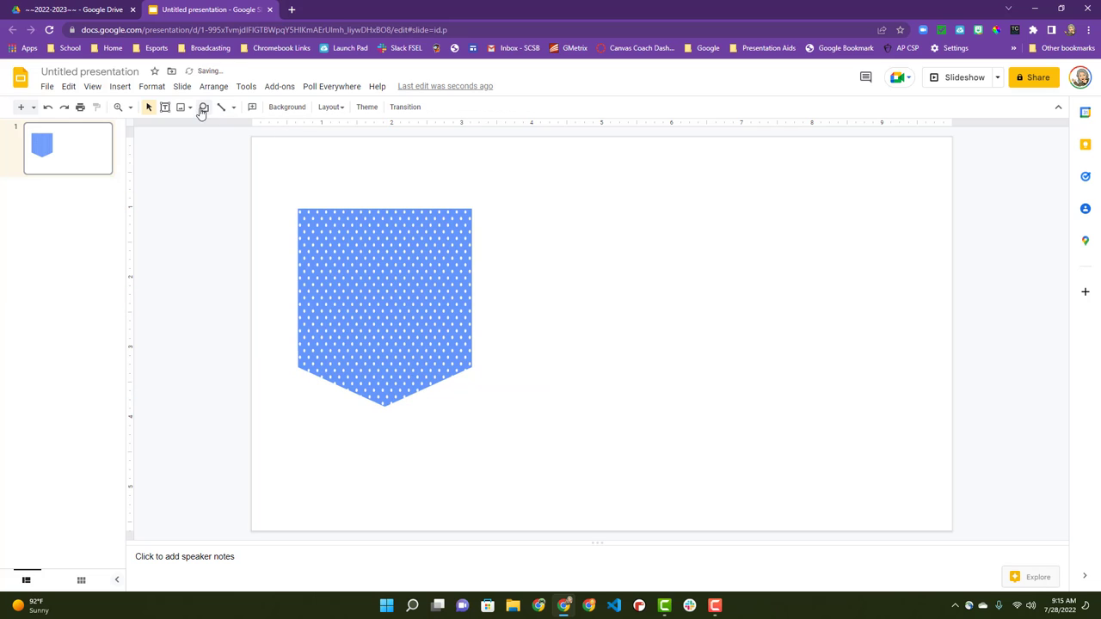
pyautogui.click(203, 107)
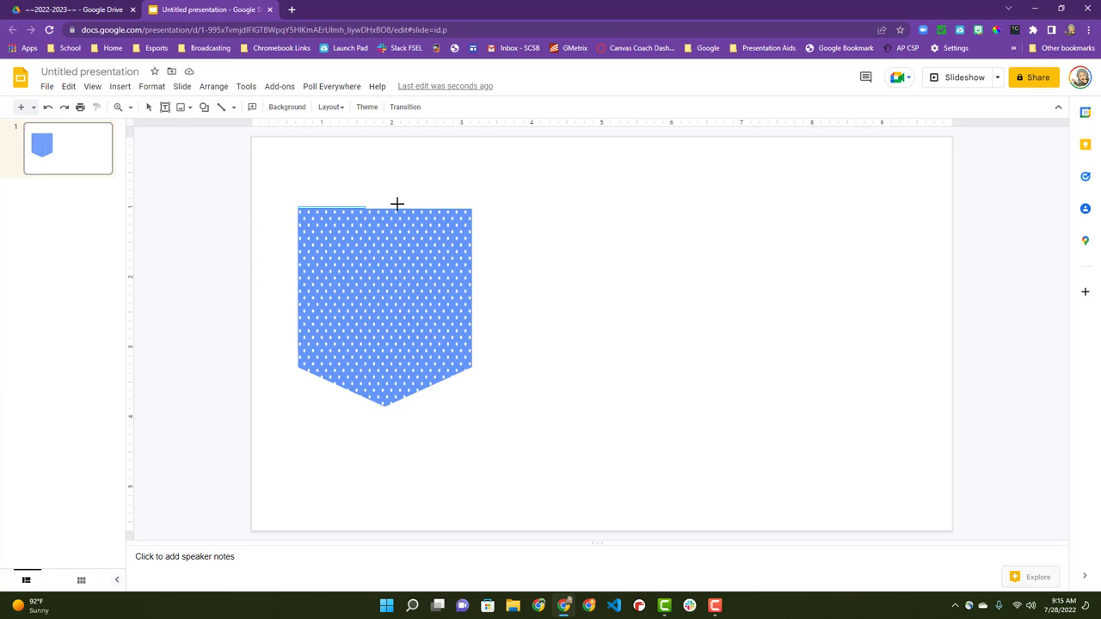
pyautogui.moveTo(398, 203); pyautogui.dragTo(472, 183)
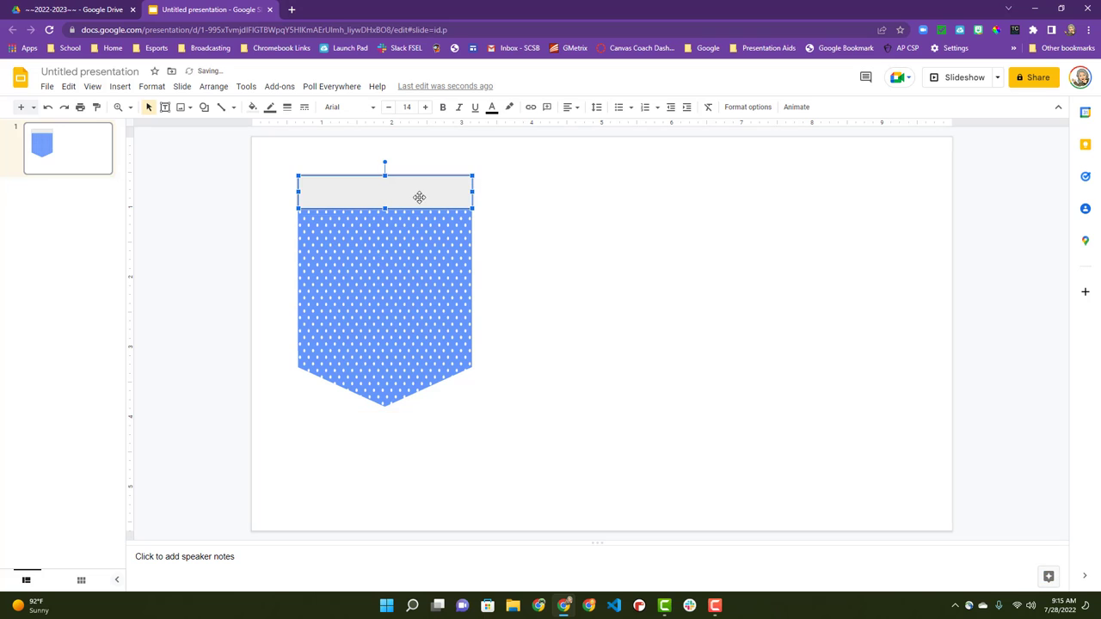
pyautogui.click(251, 106)
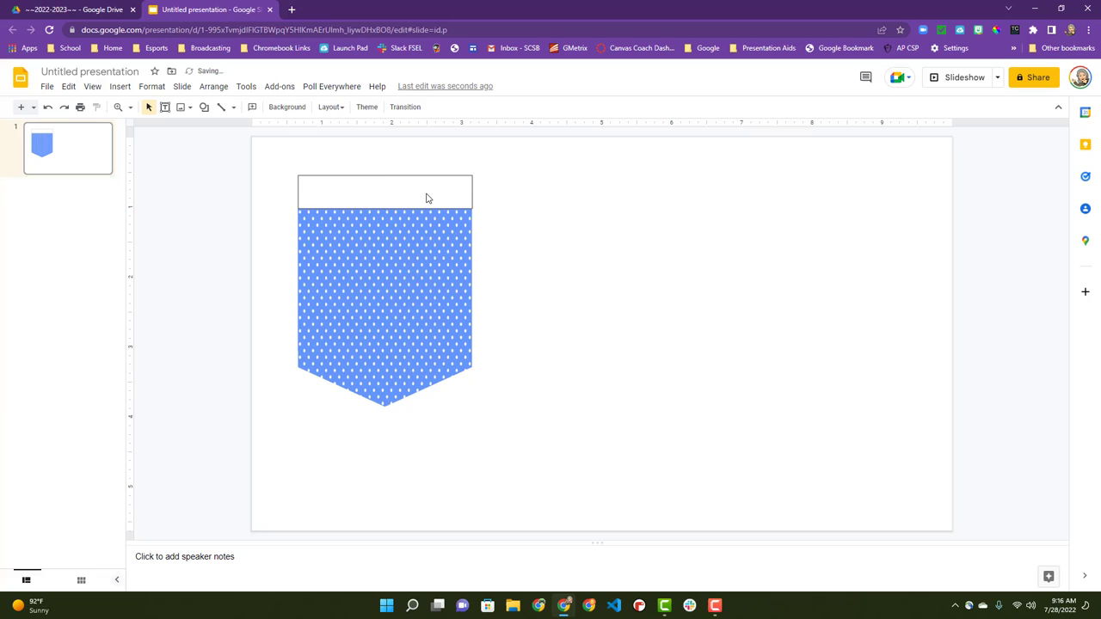
pyautogui.click(385, 192)
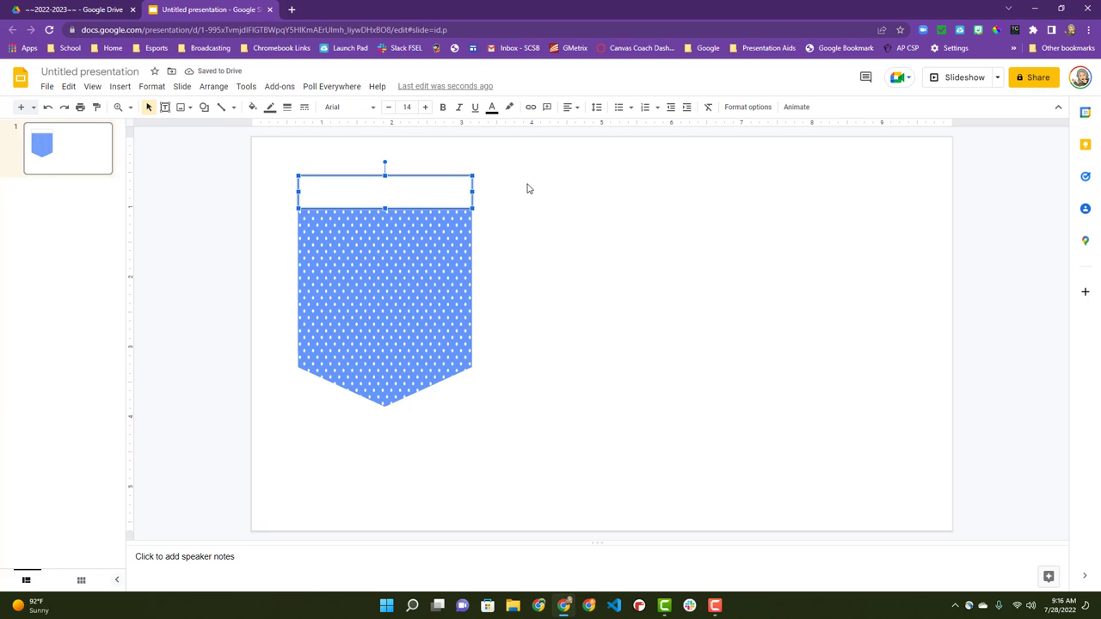
pyautogui.moveTo(530, 238)
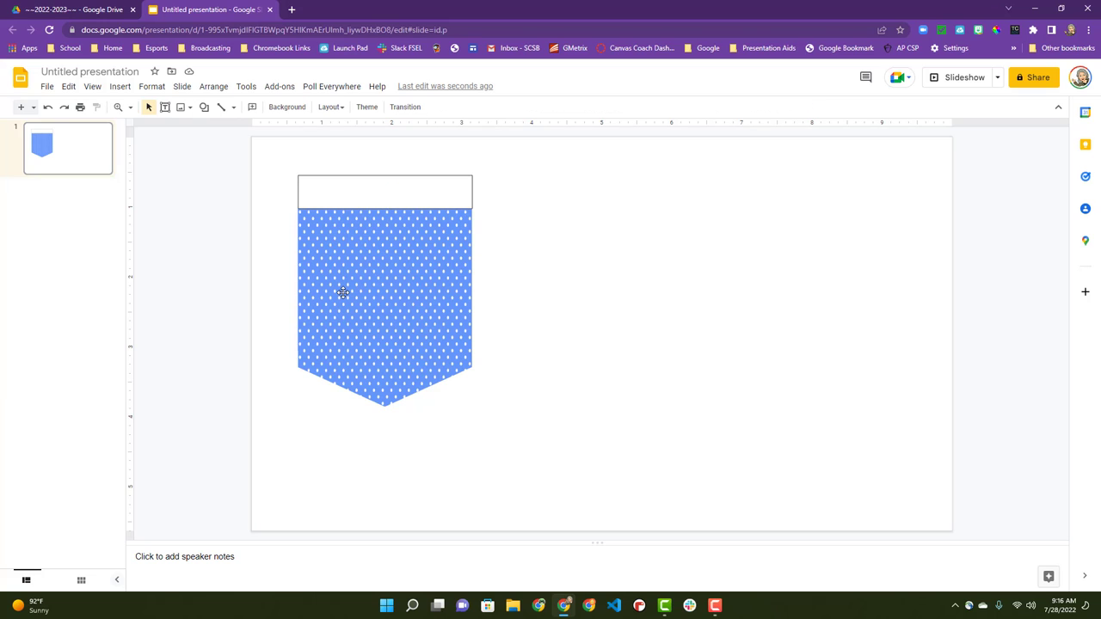
# - Draw a text box over the pennant and set its font to Gravitas One
pyautogui.click(386, 296)
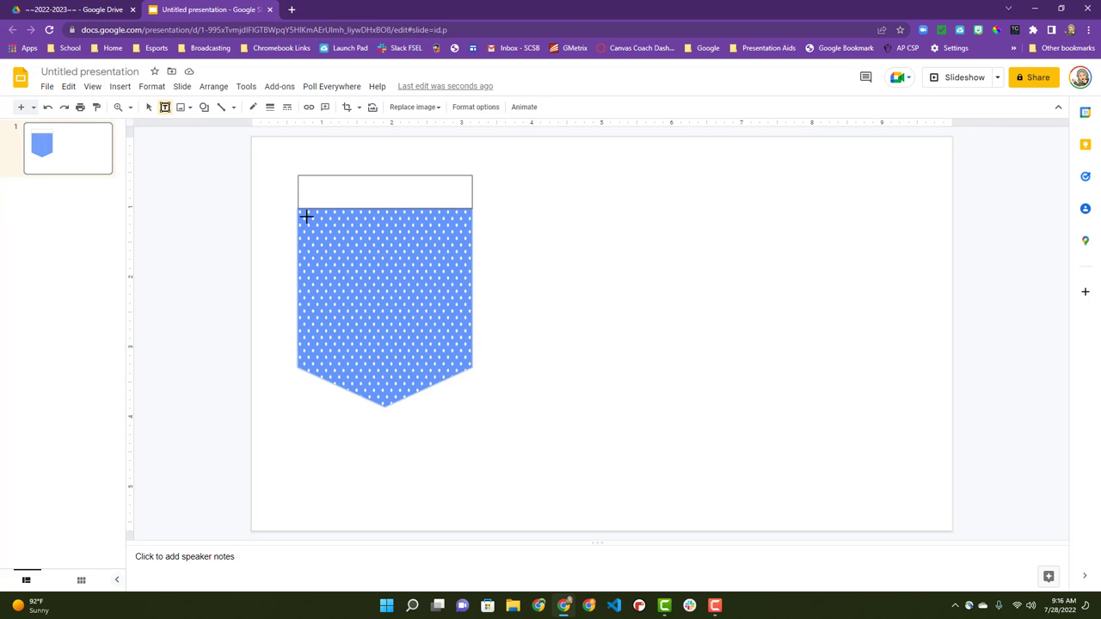
pyautogui.moveTo(307, 217); pyautogui.dragTo(468, 365)
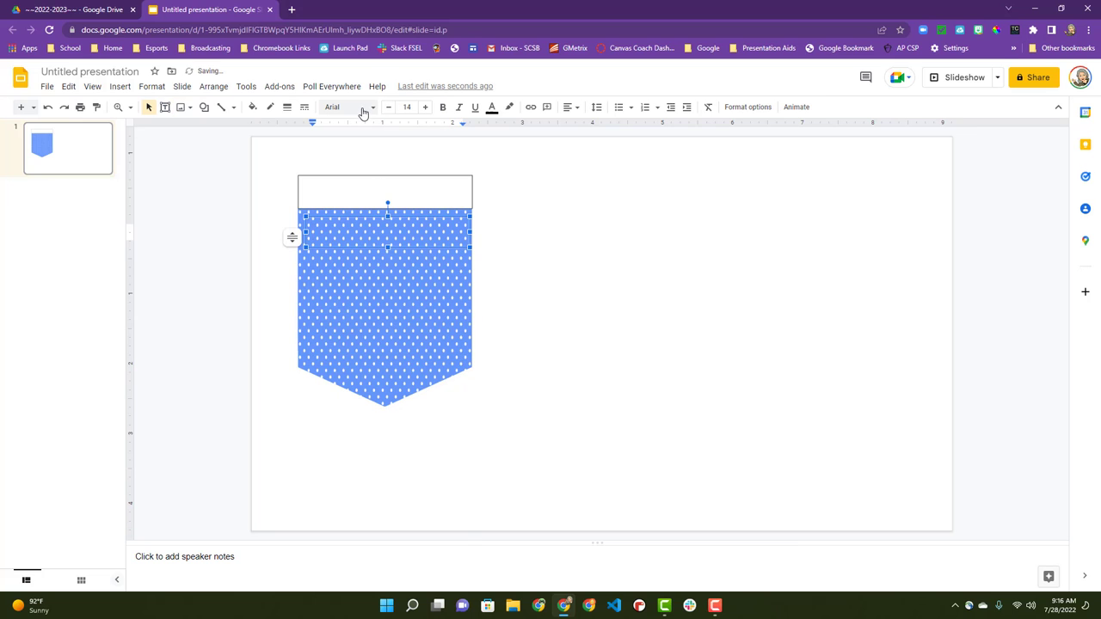
pyautogui.click(347, 107)
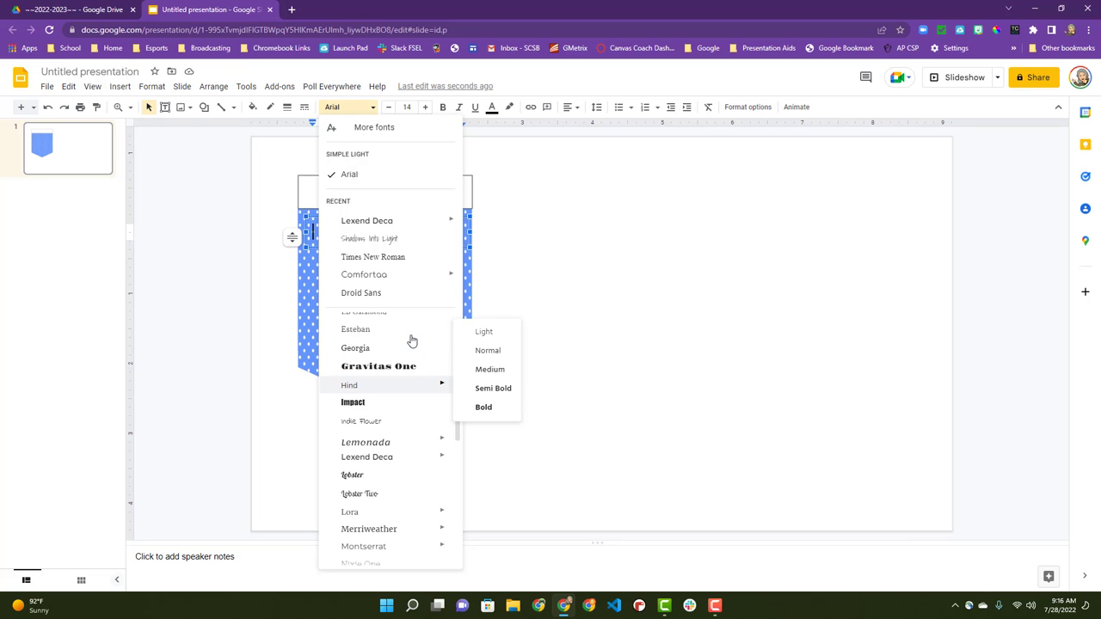
pyautogui.moveTo(365, 442)
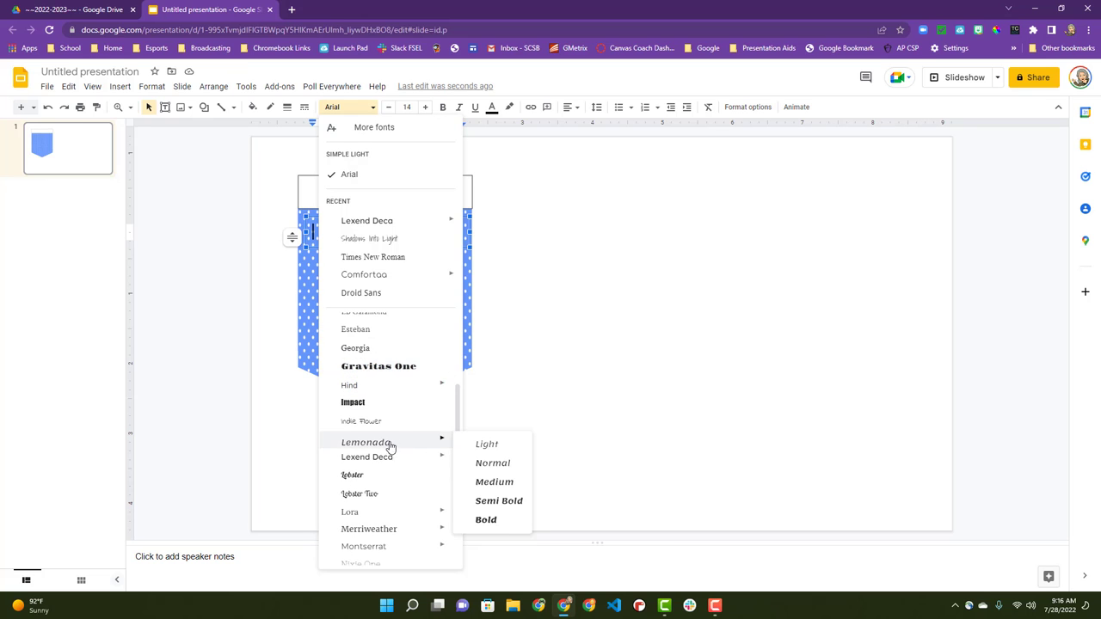
pyautogui.click(378, 365)
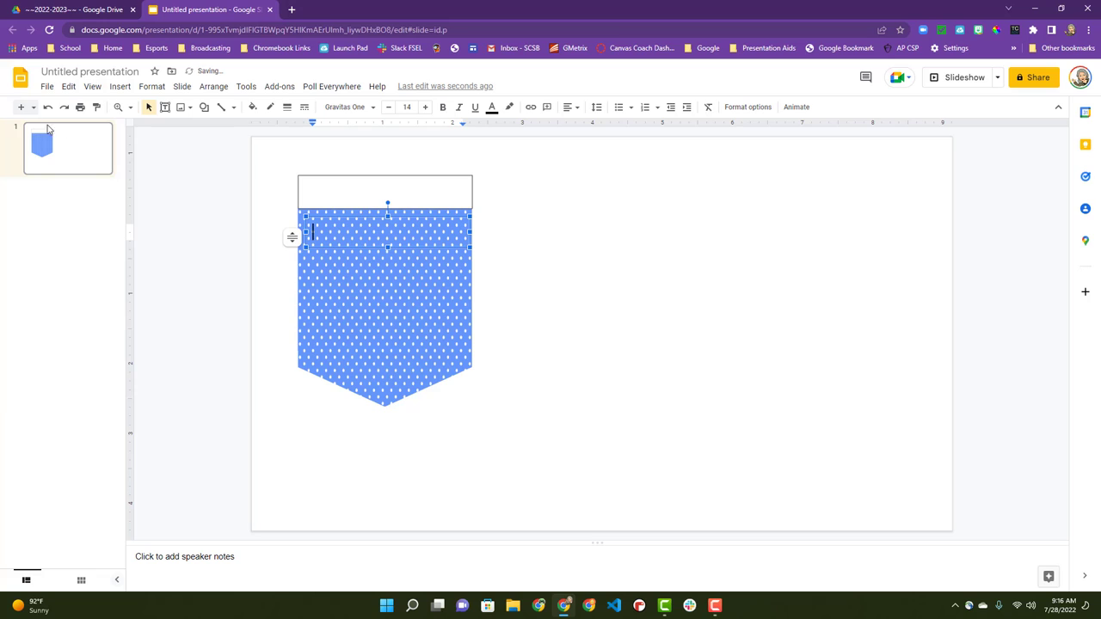
# - Set the text size to 100 and center-align it within the box
pyautogui.click(406, 107)
pyautogui.write('200')
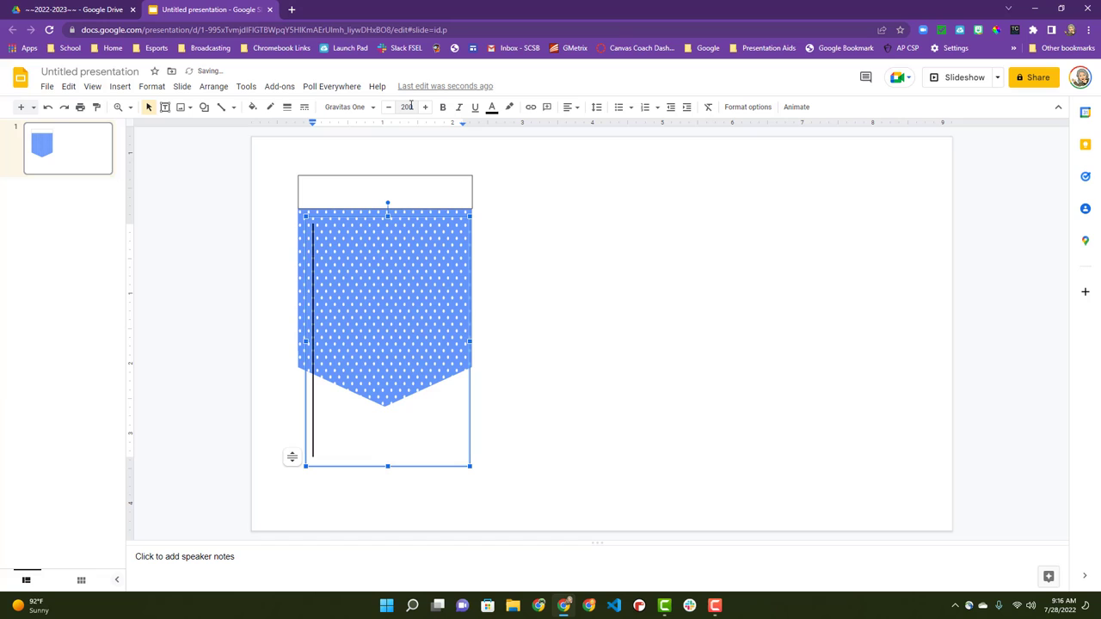
pyautogui.moveTo(406, 106)
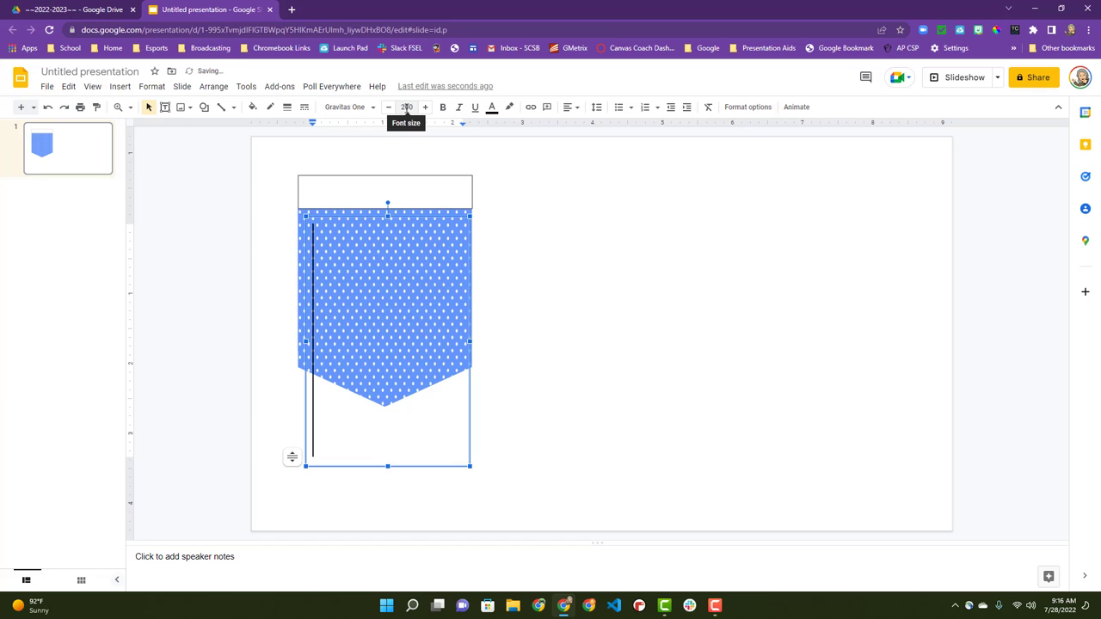
pyautogui.click(406, 107)
pyautogui.write('150')
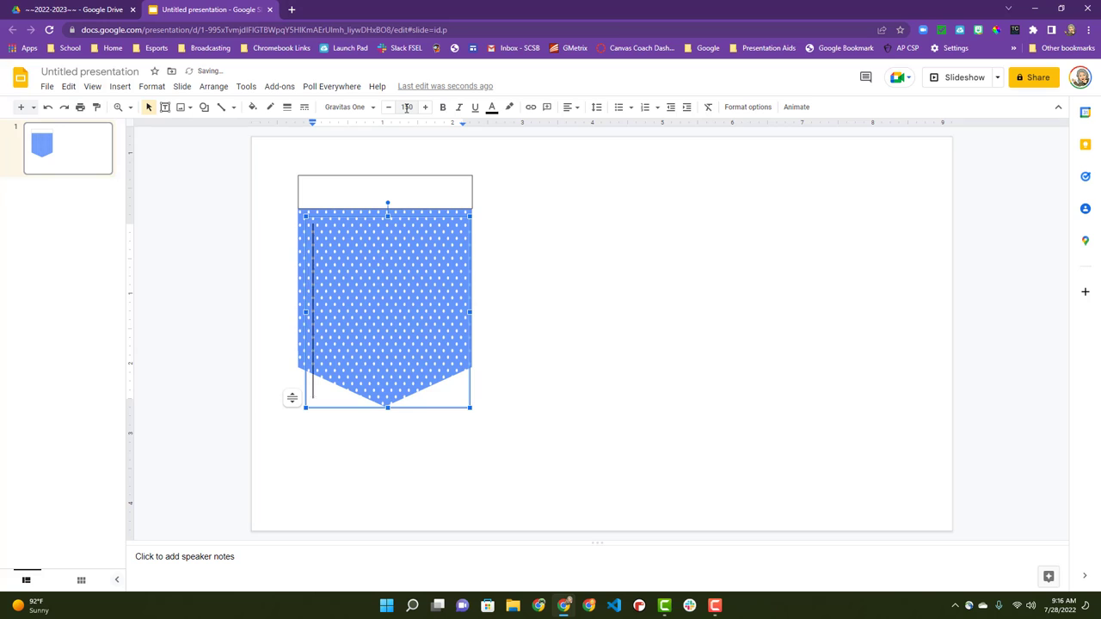
pyautogui.click(406, 107)
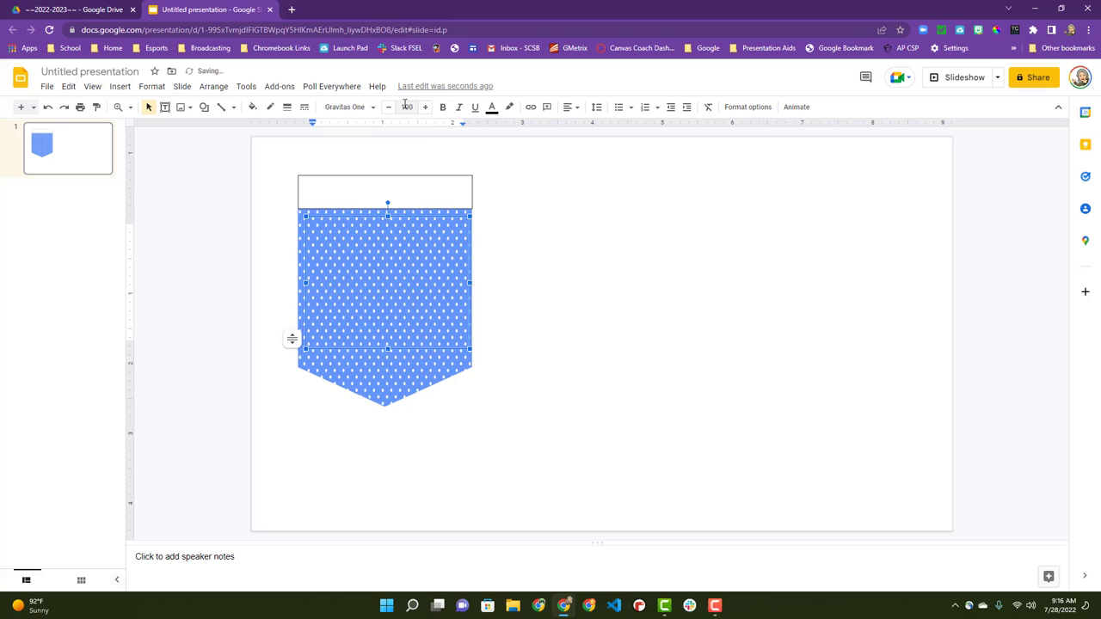
pyautogui.click(568, 107)
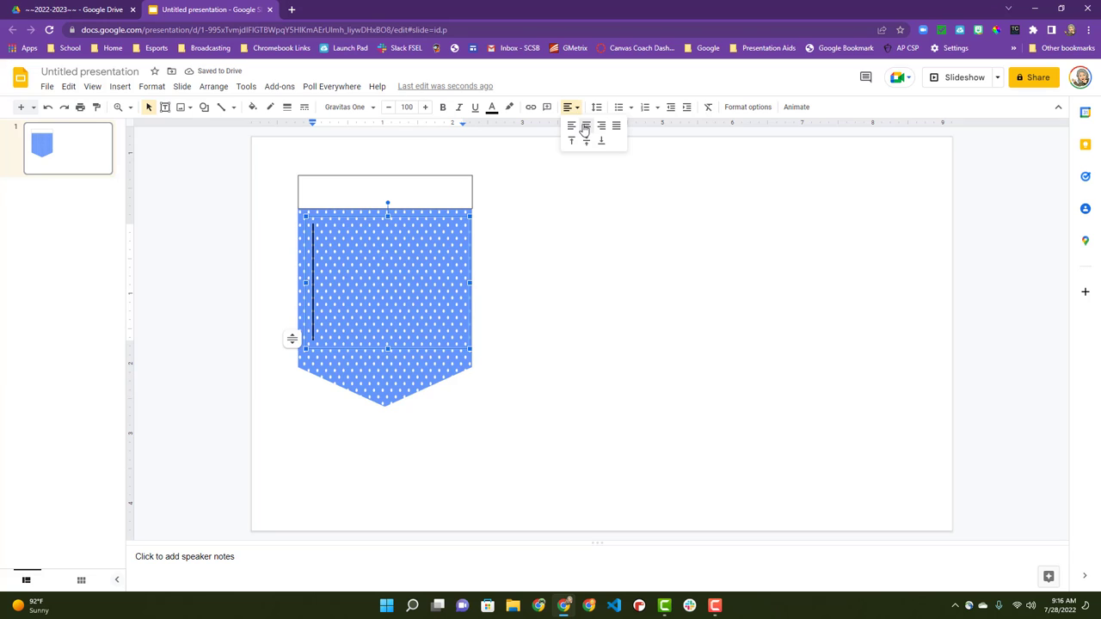
pyautogui.click(585, 141)
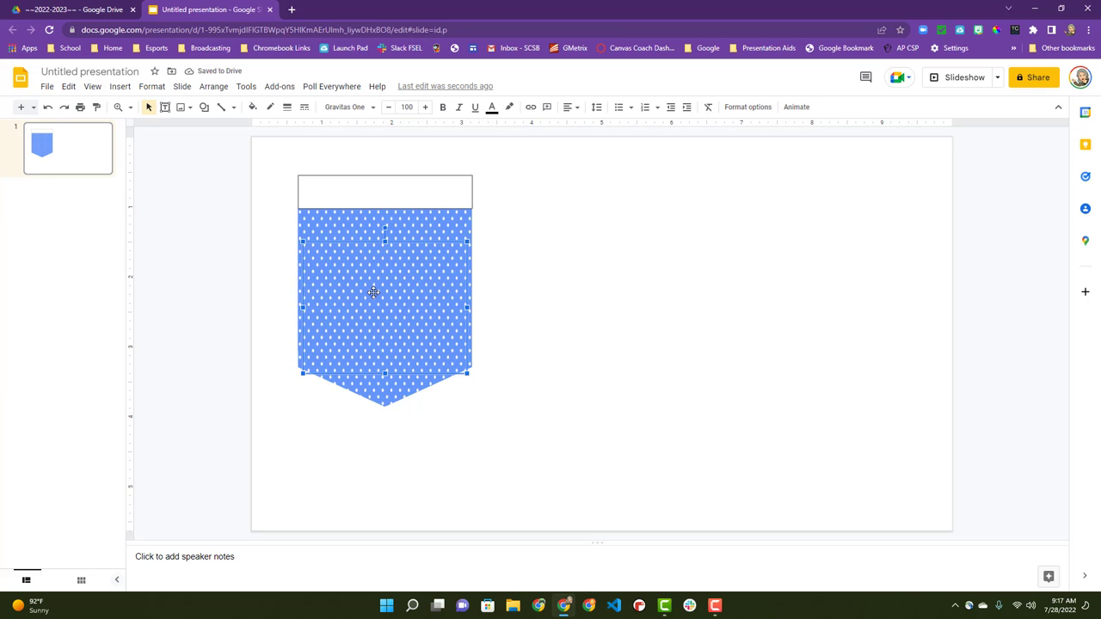
# - Letter the pennant 'W' and group the pennant with its letter via Arrange > Group
pyautogui.write('W')
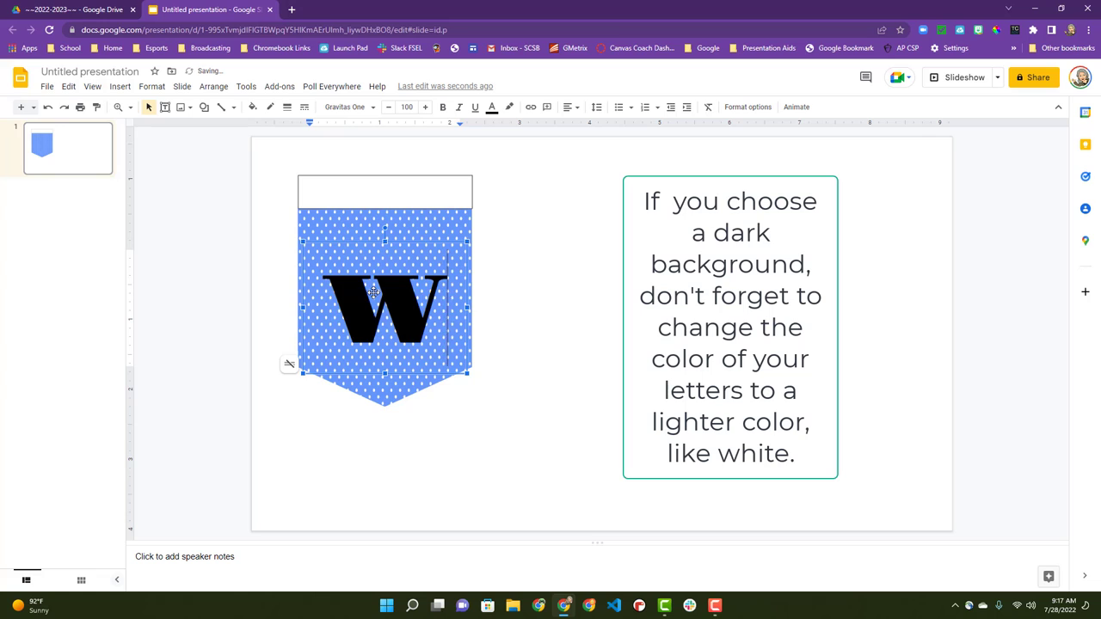
pyautogui.click(534, 306)
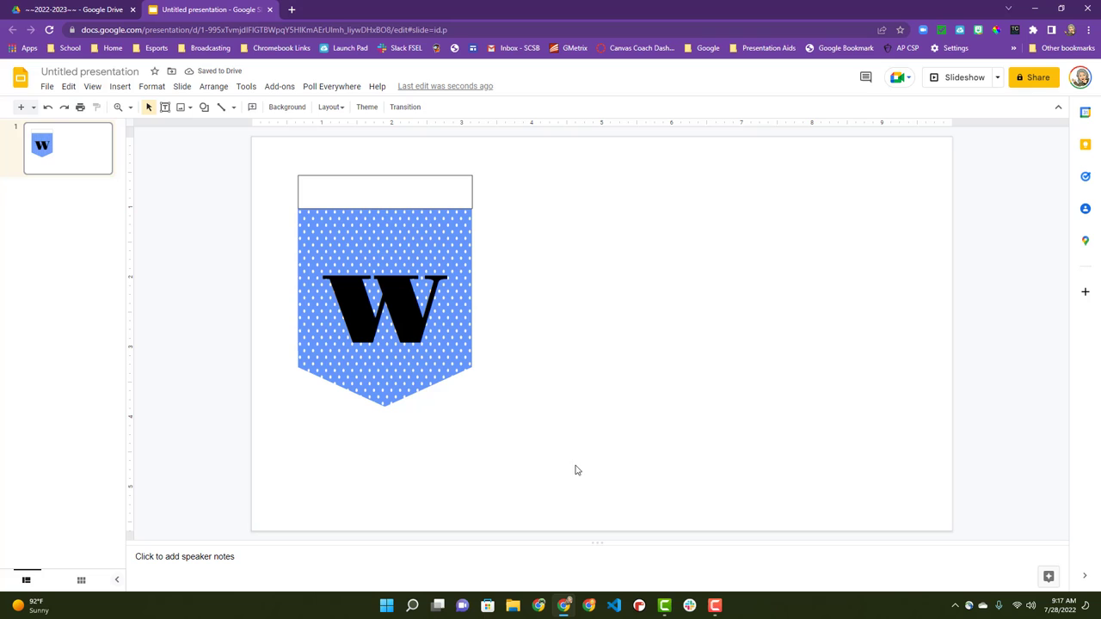
pyautogui.click(386, 293)
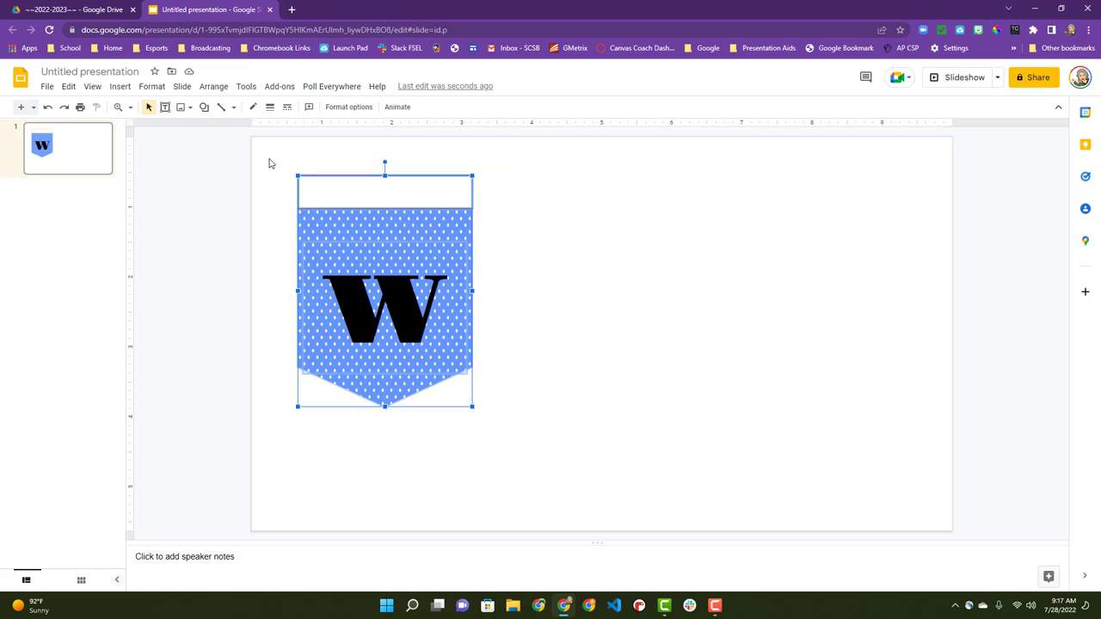
pyautogui.click(213, 86)
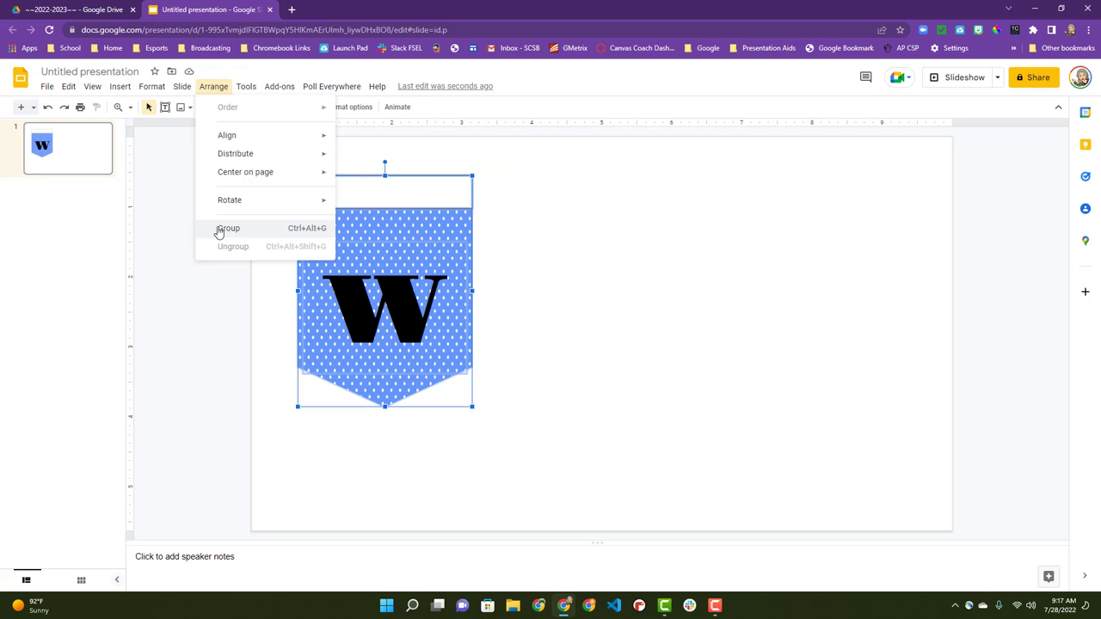
pyautogui.click(227, 227)
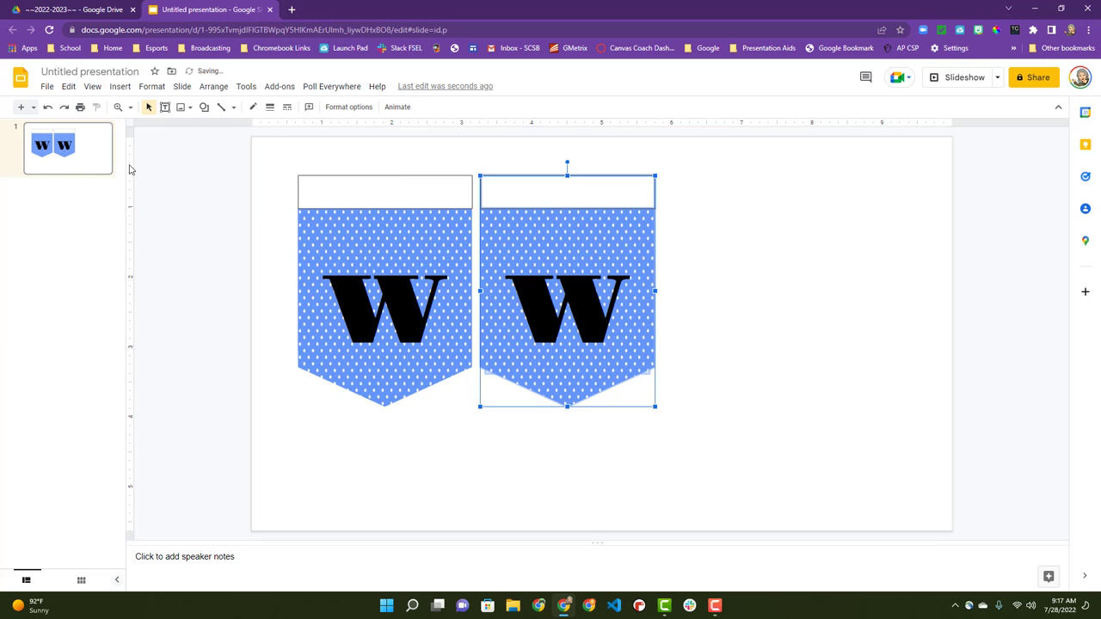
# - Set a custom page size of 11 by 8.5 inches in File > Page setup
pyautogui.click(48, 86)
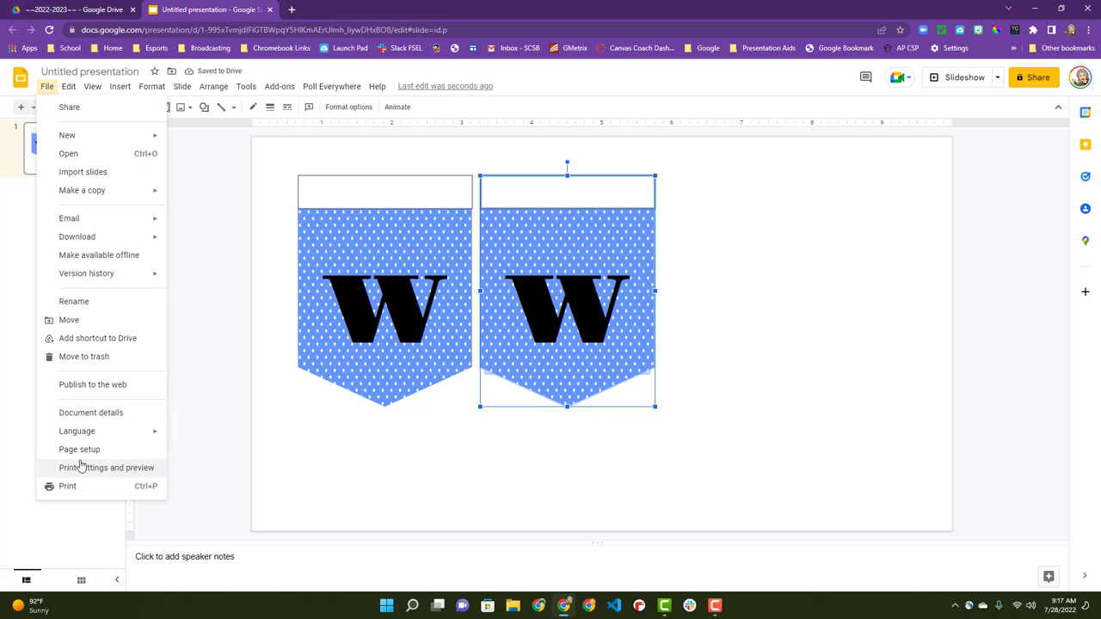
pyautogui.click(79, 450)
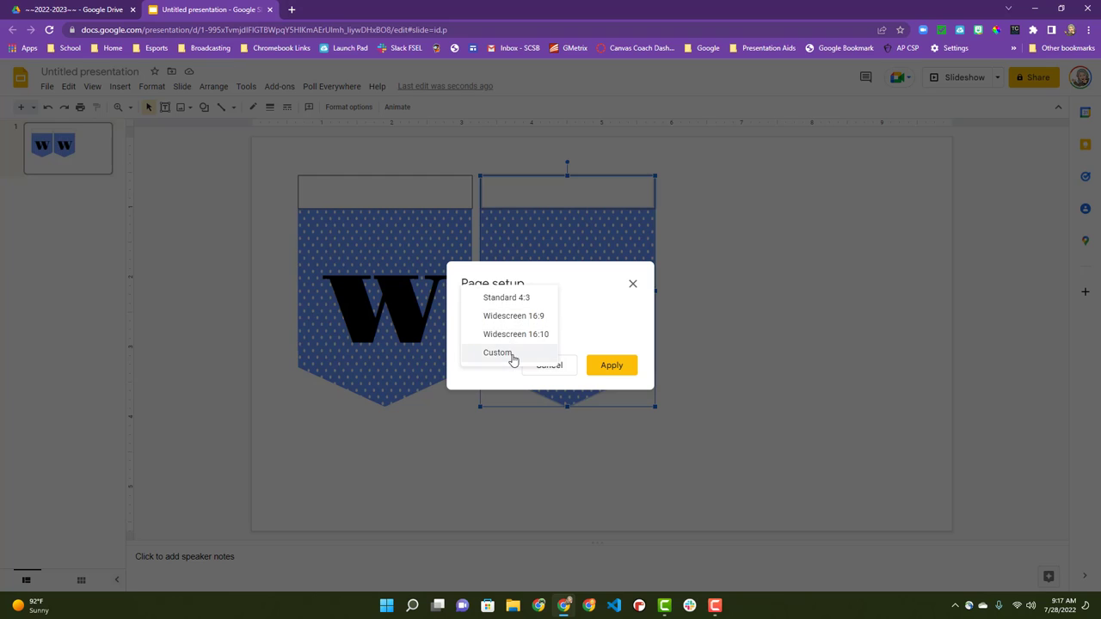
pyautogui.click(497, 351)
pyautogui.write('11')
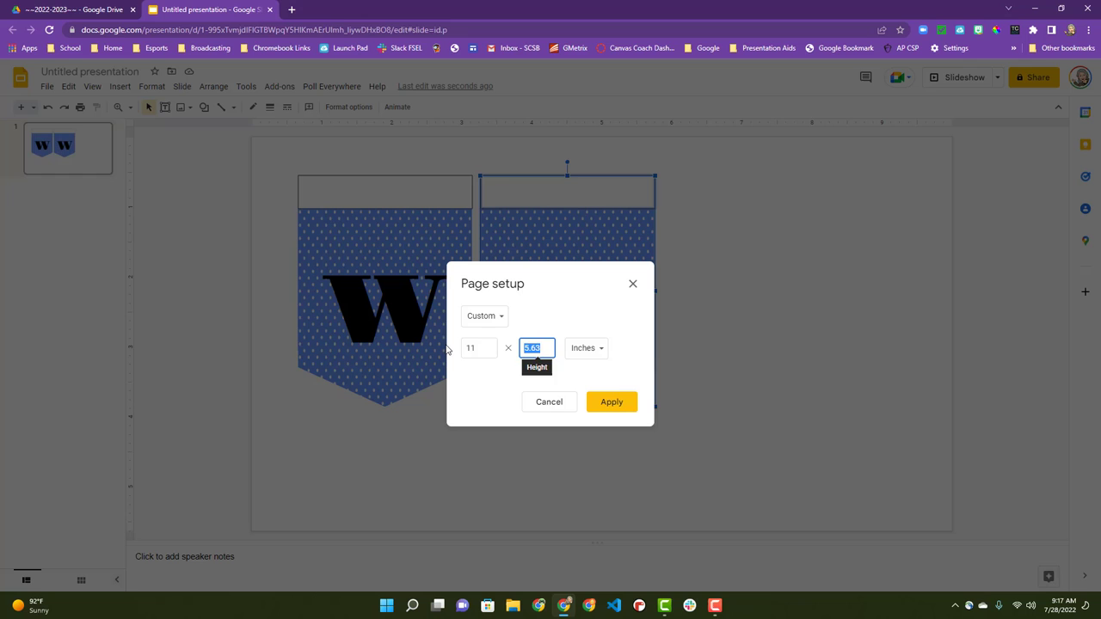
pyautogui.click(611, 403)
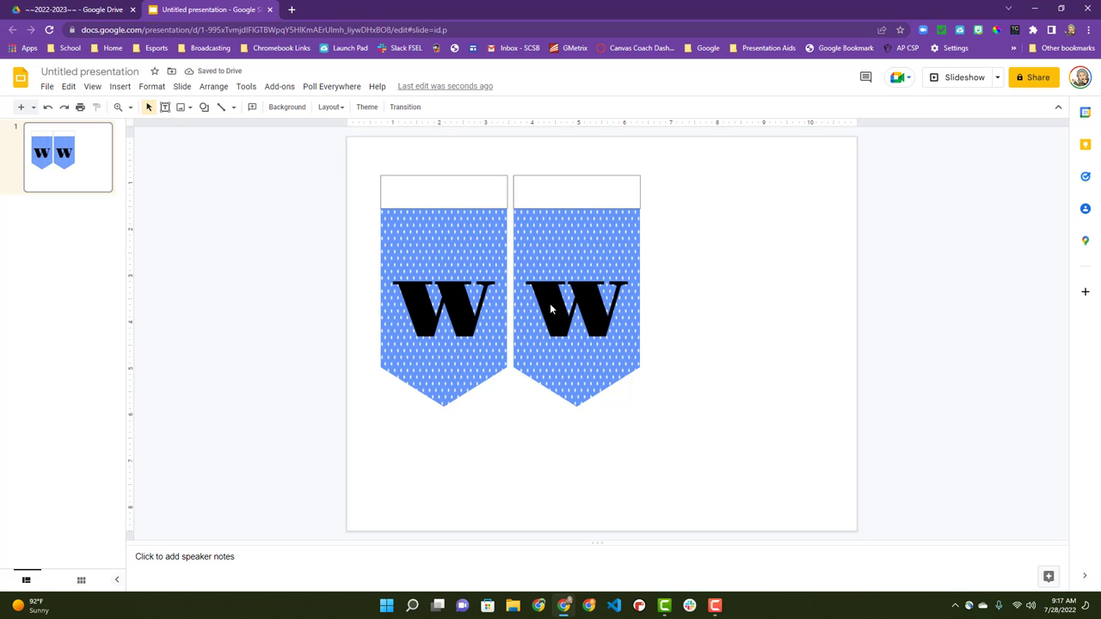
# - Add a third pennant, space the three evenly, and select the middle letter for retyping
pyautogui.click(577, 310)
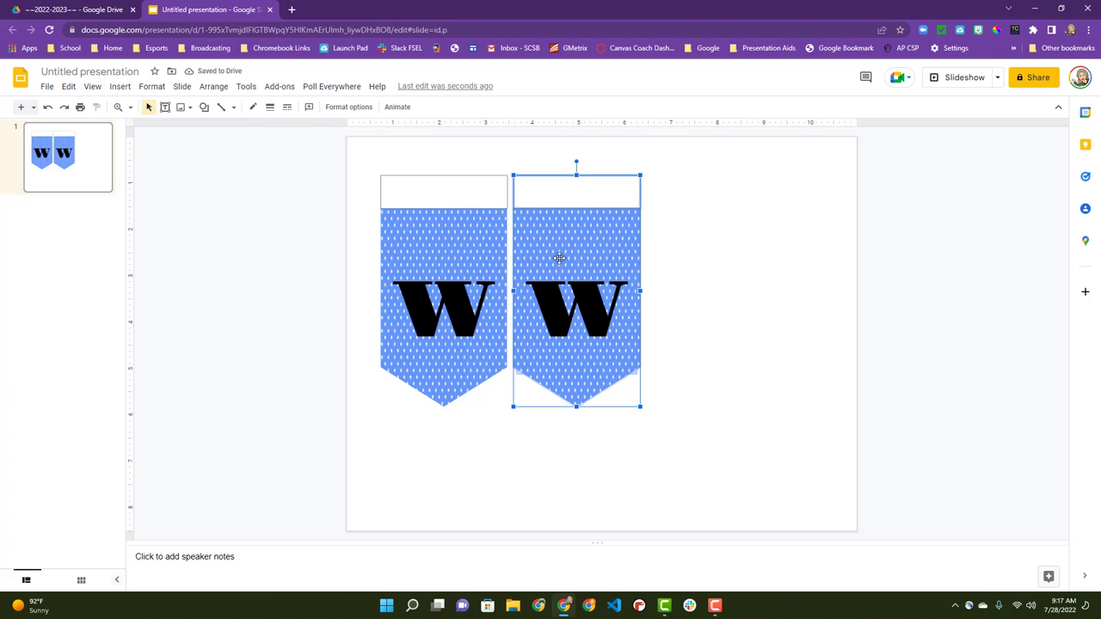
pyautogui.moveTo(577, 289); pyautogui.dragTo(584, 299)
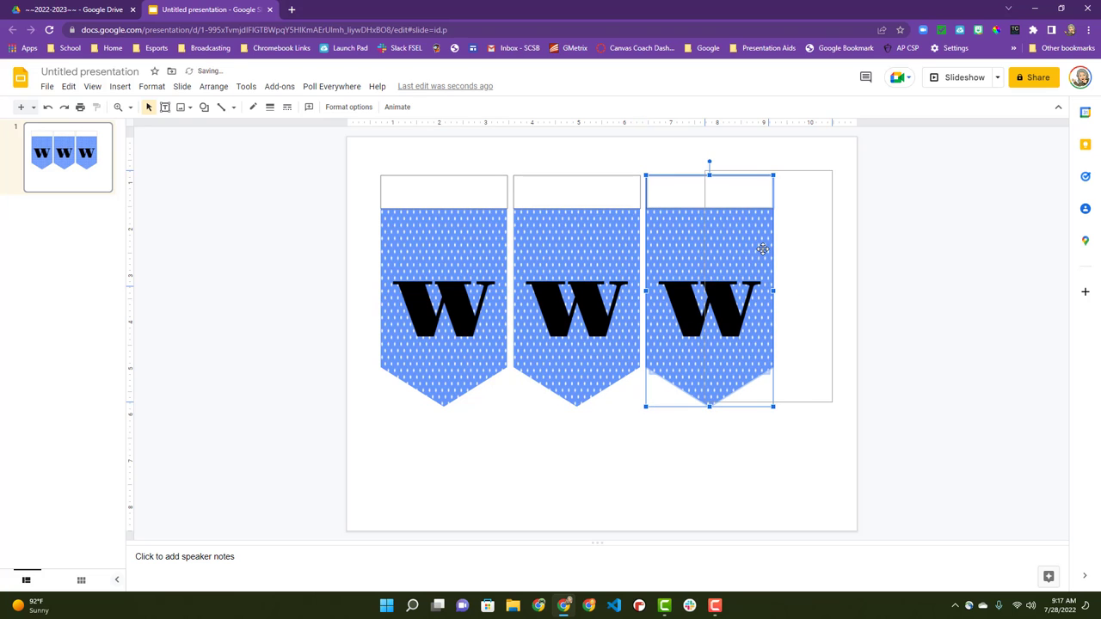
pyautogui.moveTo(709, 289); pyautogui.dragTo(576, 289)
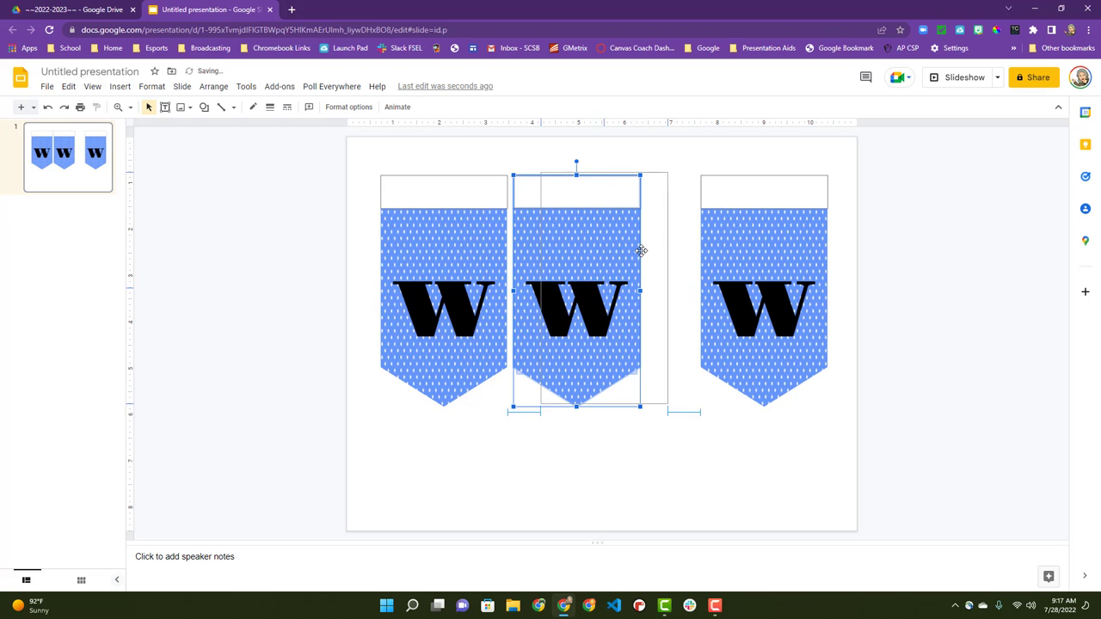
pyautogui.doubleClick(610, 306)
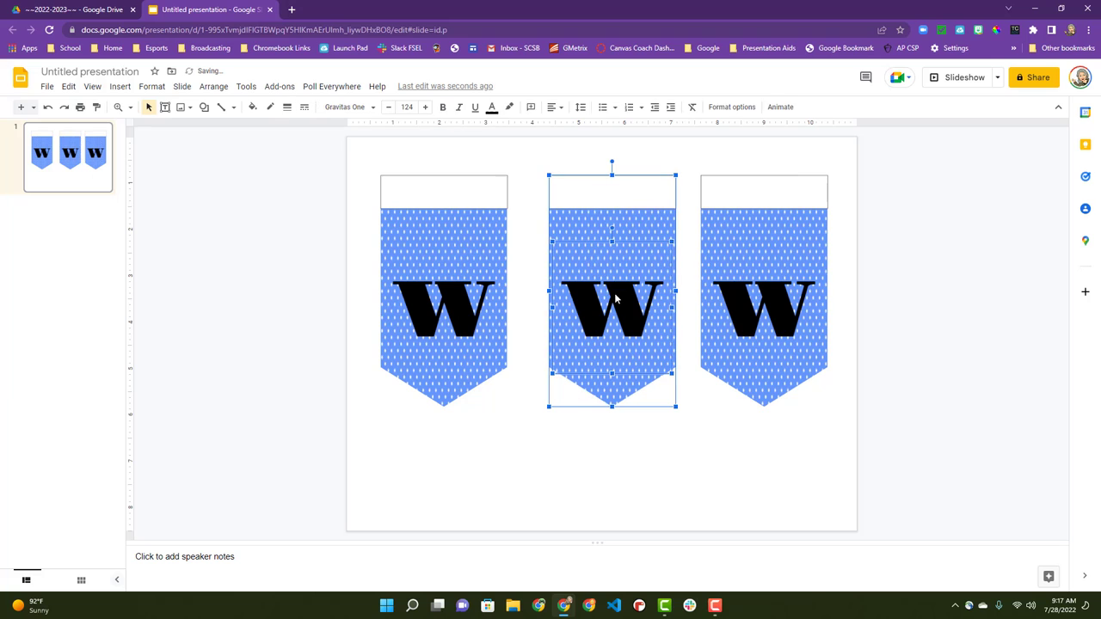
pyautogui.doubleClick(613, 306)
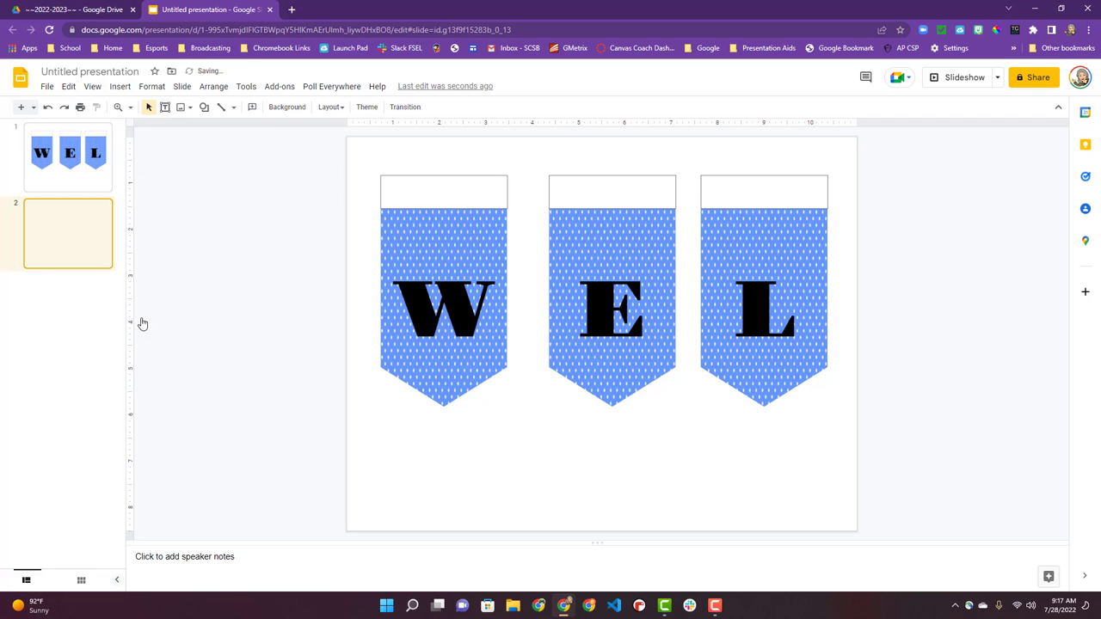
# - Retype slide 2's pennant letters as C, O, M and bring up the slide thumbnail menu
pyautogui.click(444, 292)
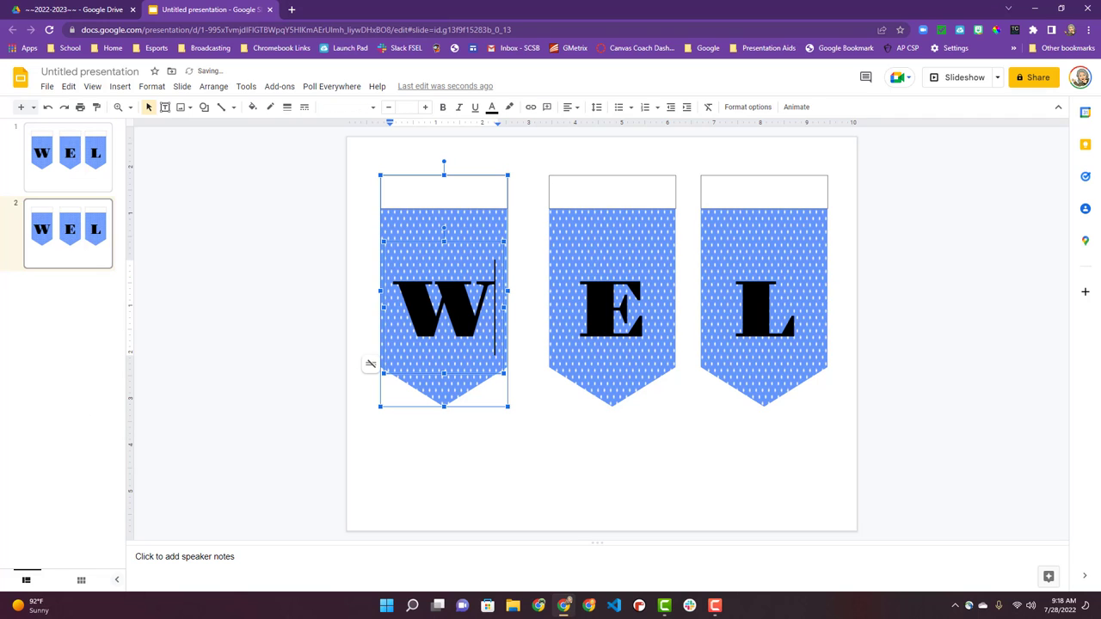
pyautogui.write('C')
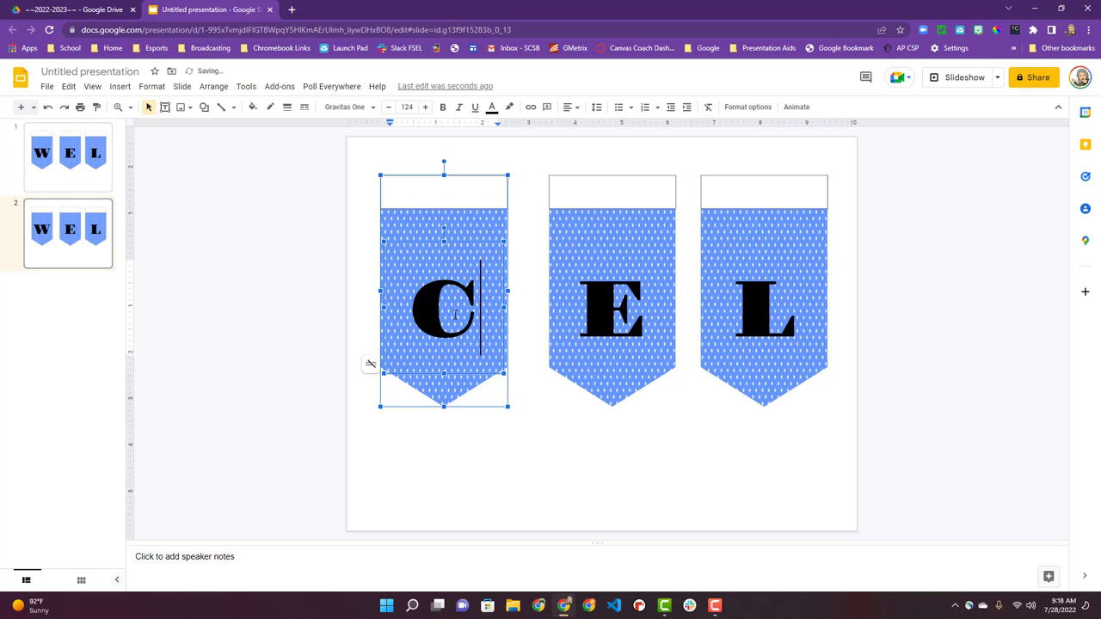
pyautogui.click(613, 289)
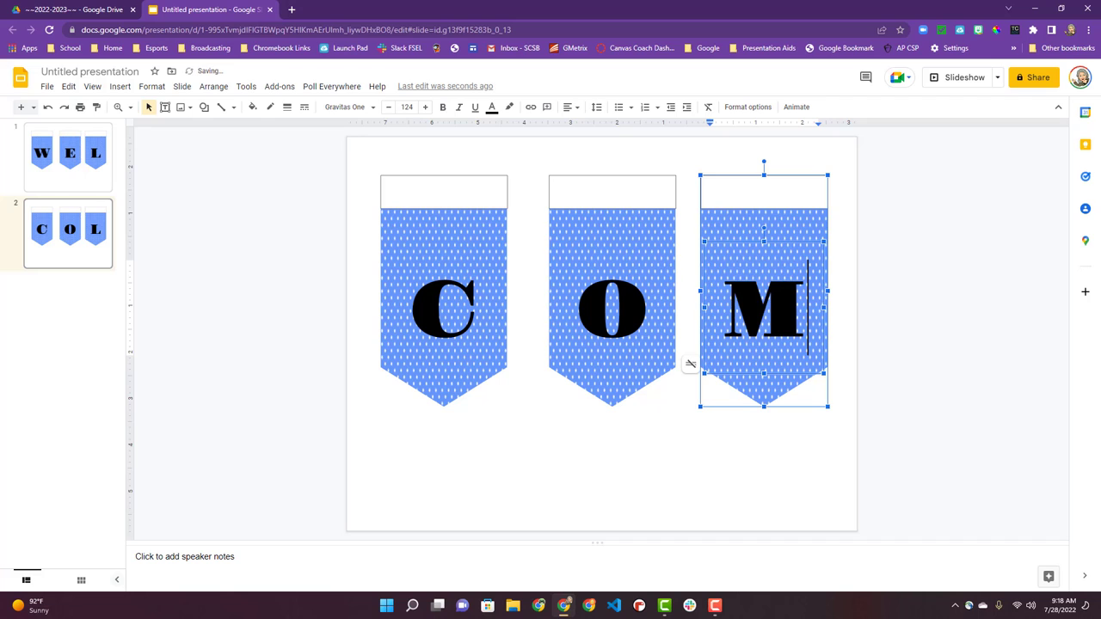
pyautogui.rightClick(67, 232)
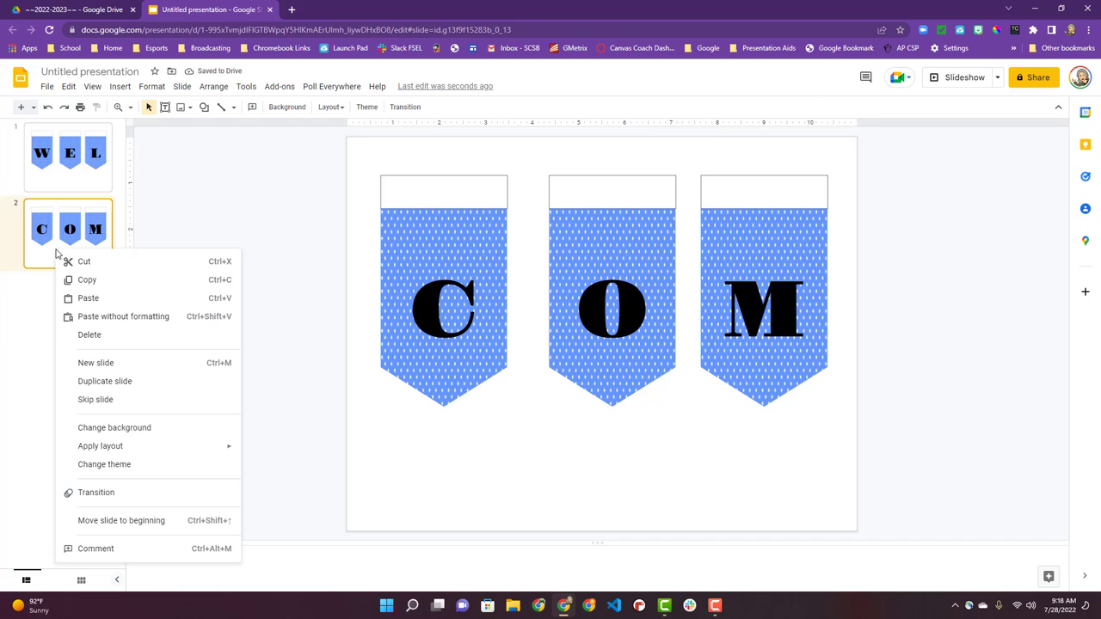
# - Duplicate slide 2 and retype the third slide's first pennant letter as 'E'
pyautogui.click(103, 381)
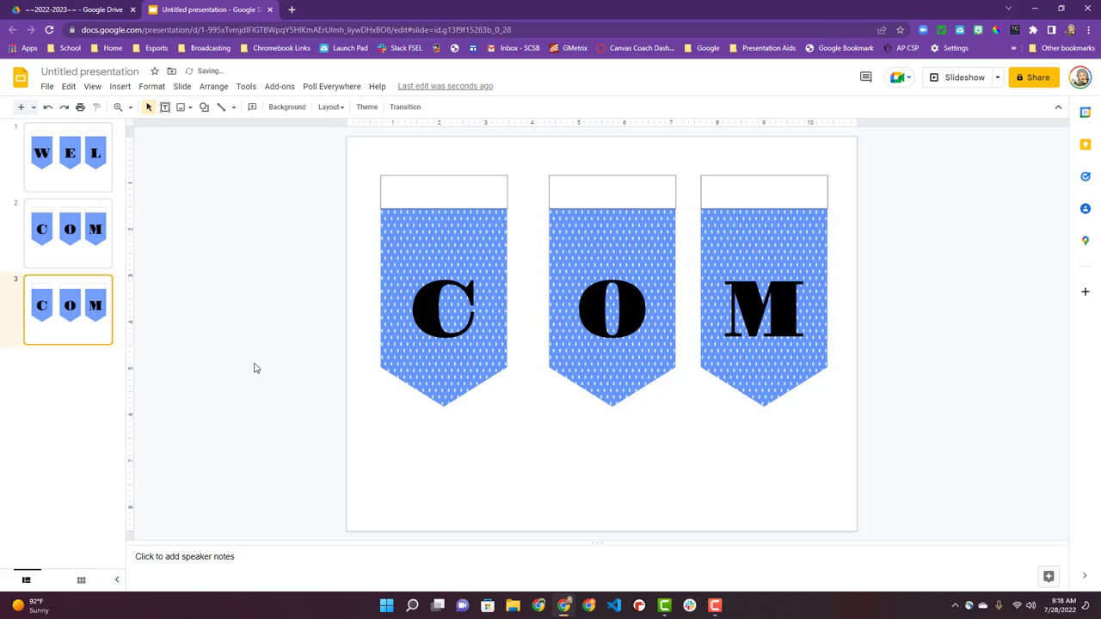
pyautogui.click(444, 309)
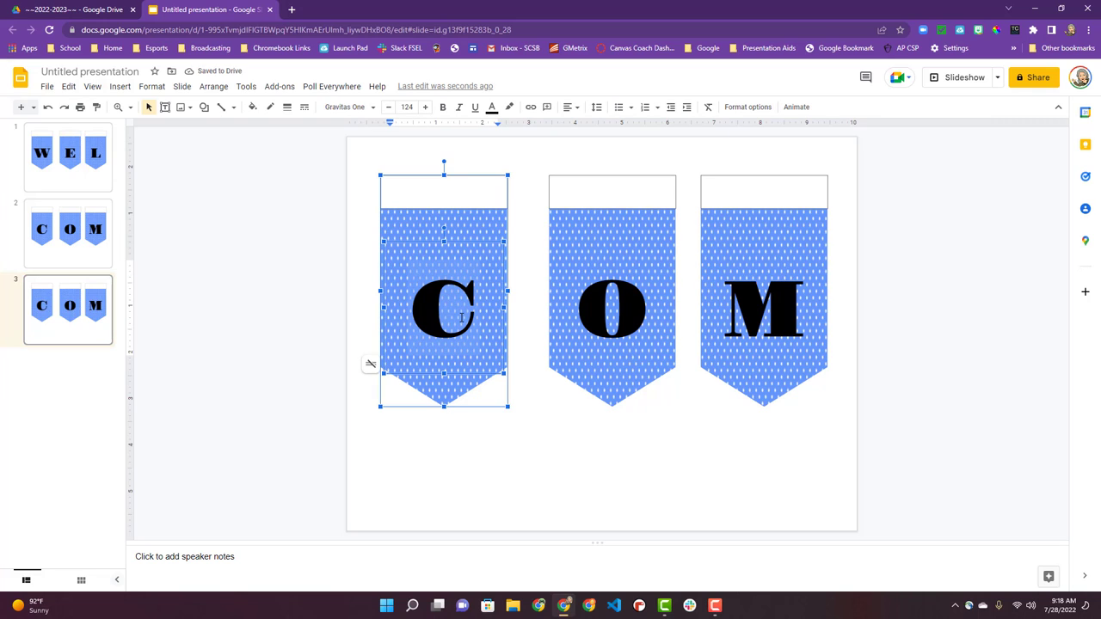
pyautogui.write('E')
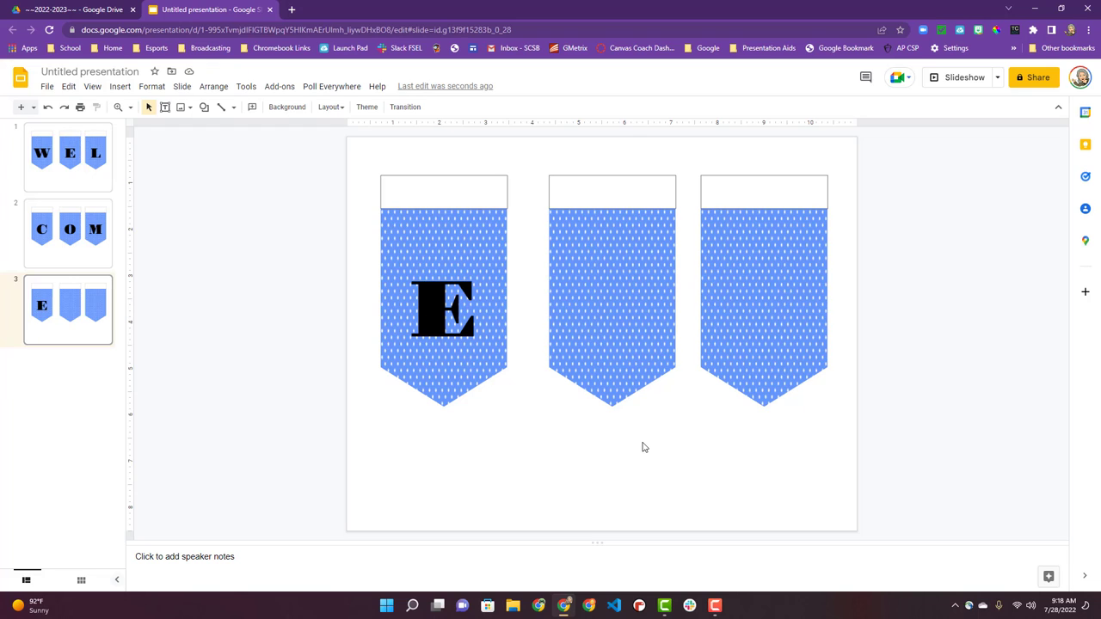
pyautogui.moveTo(232, 230)
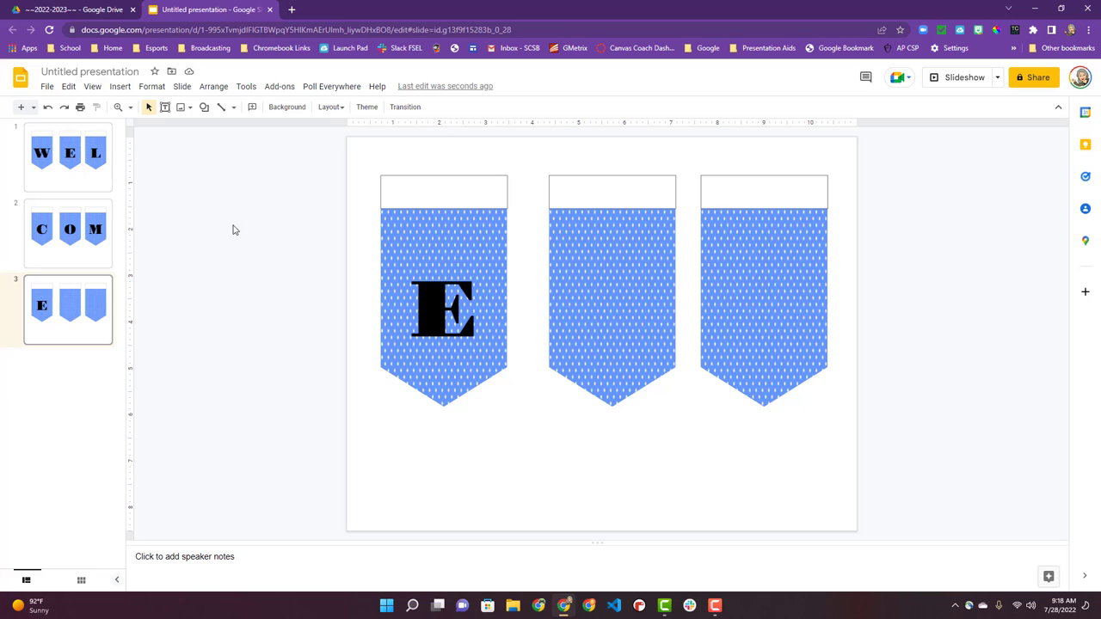
pyautogui.moveTo(94, 71)
pyautogui.write('Welcome ')
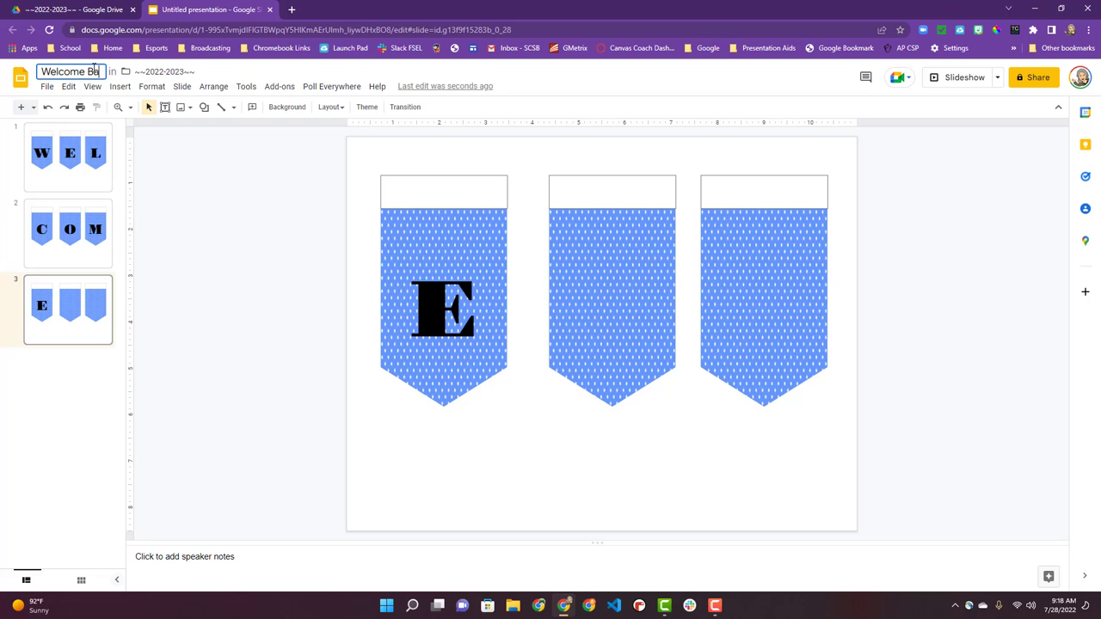
# - Title the presentation 'Welcome Banner'
pyautogui.write('Banner')
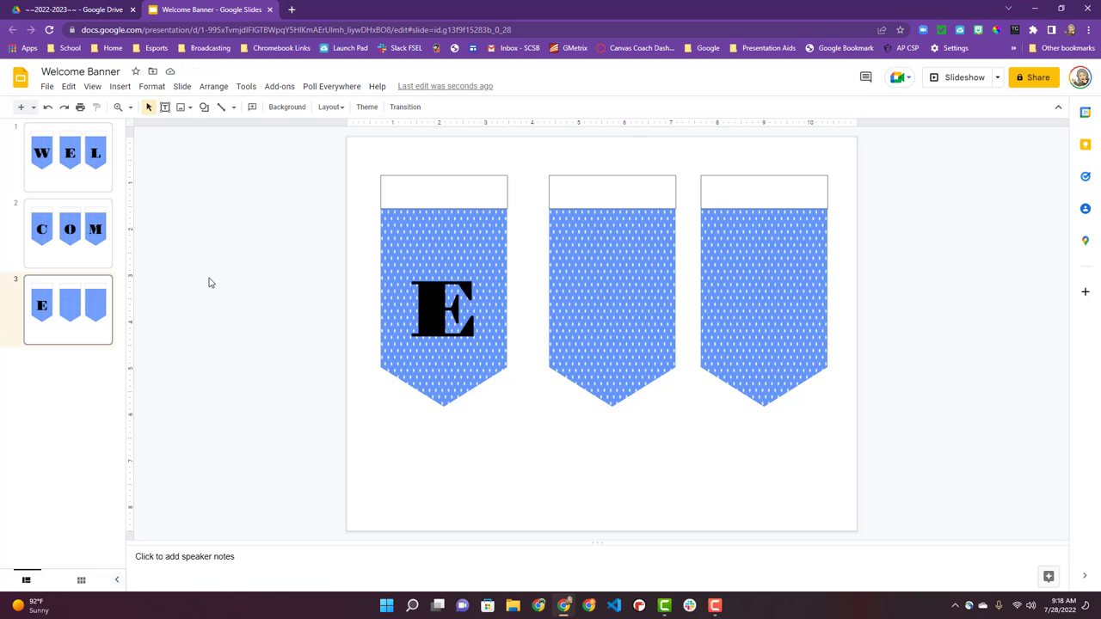
pyautogui.moveTo(404, 184)
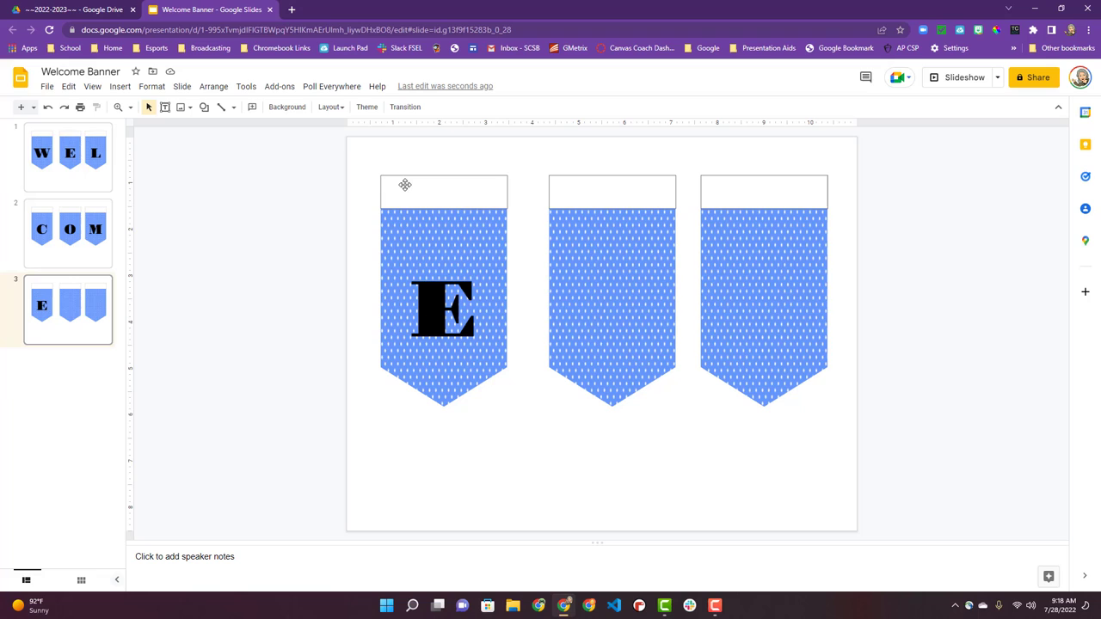